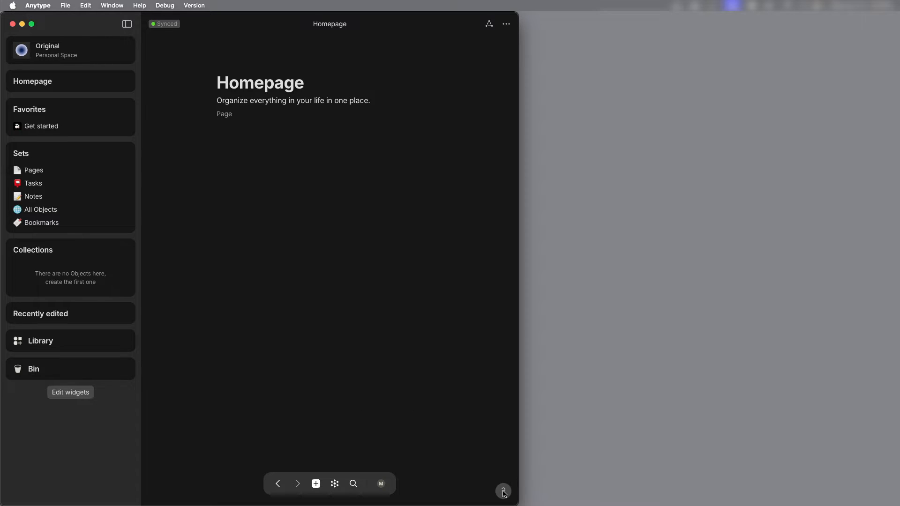
- Open the ANY Experience Gallery from the help menu and scroll through the gallery page
click(502, 491)
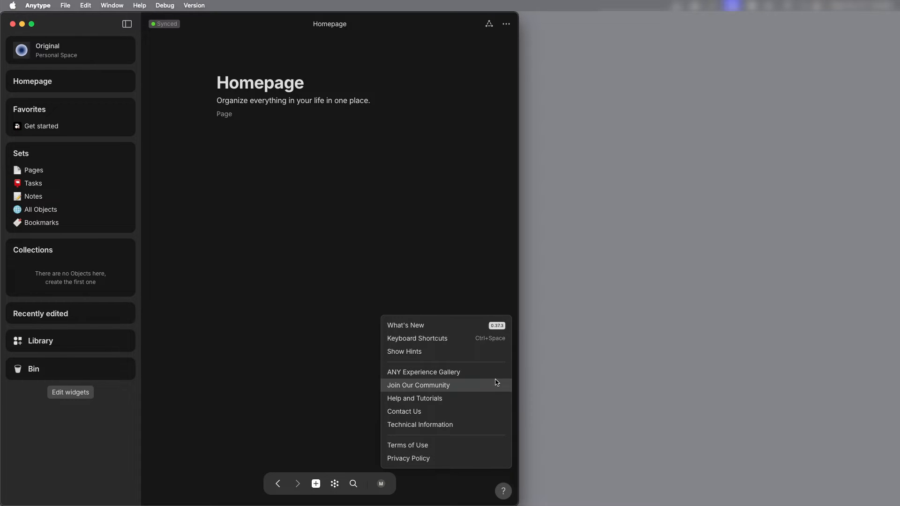
click(423, 371)
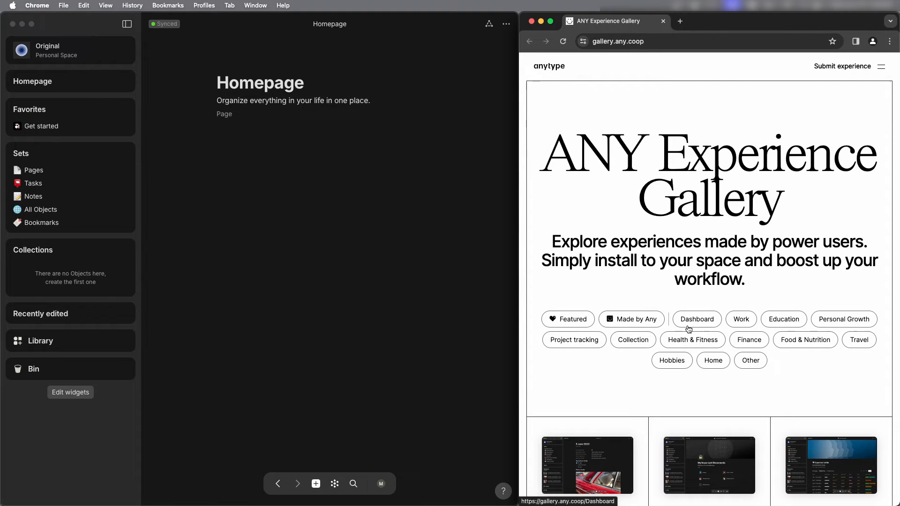
scroll(down, 3)
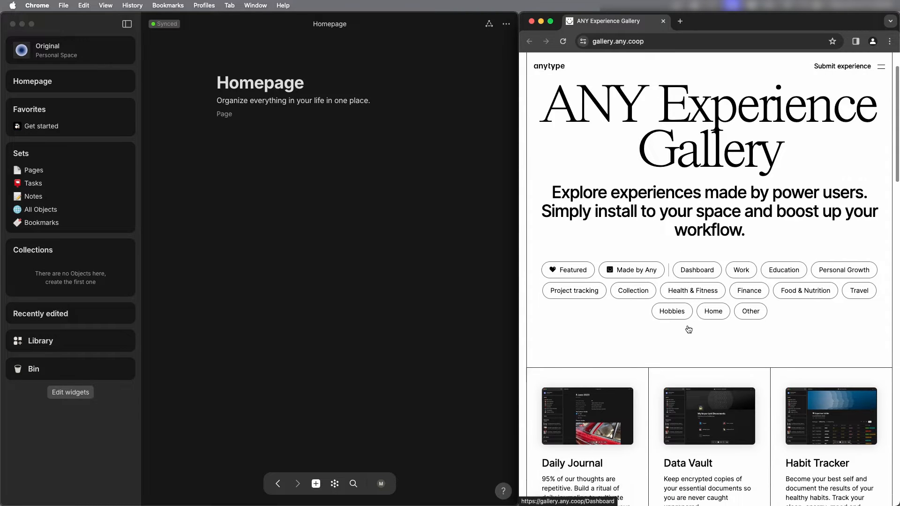
scroll(down, 3)
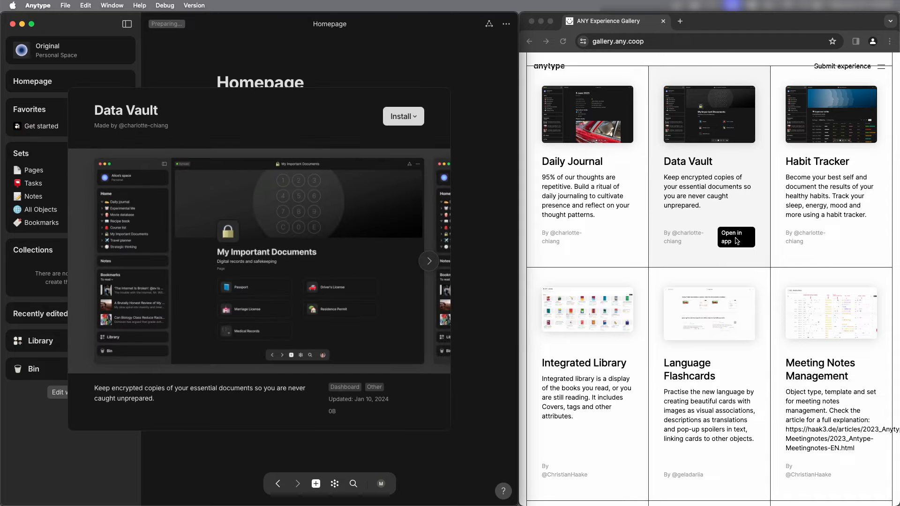
mouse_move(402, 116)
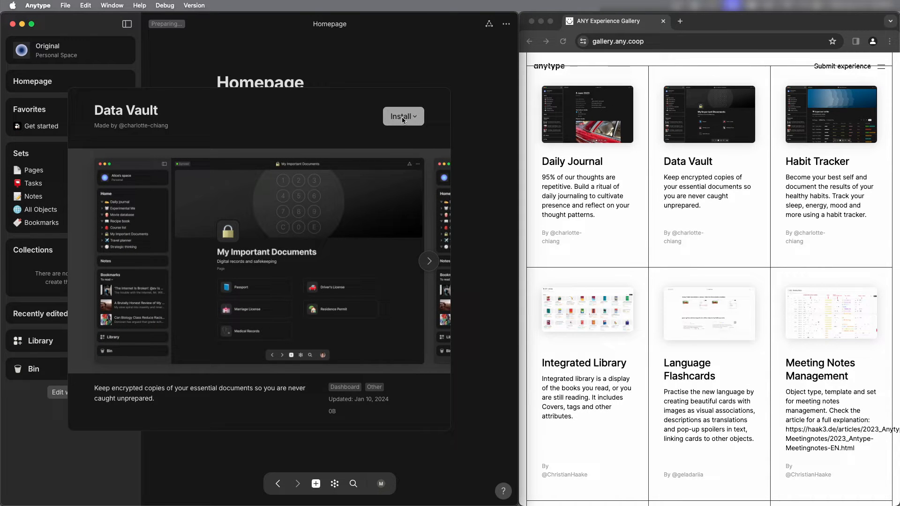
- Install the Data Vault experience, choosing the Original space as its destination
click(403, 116)
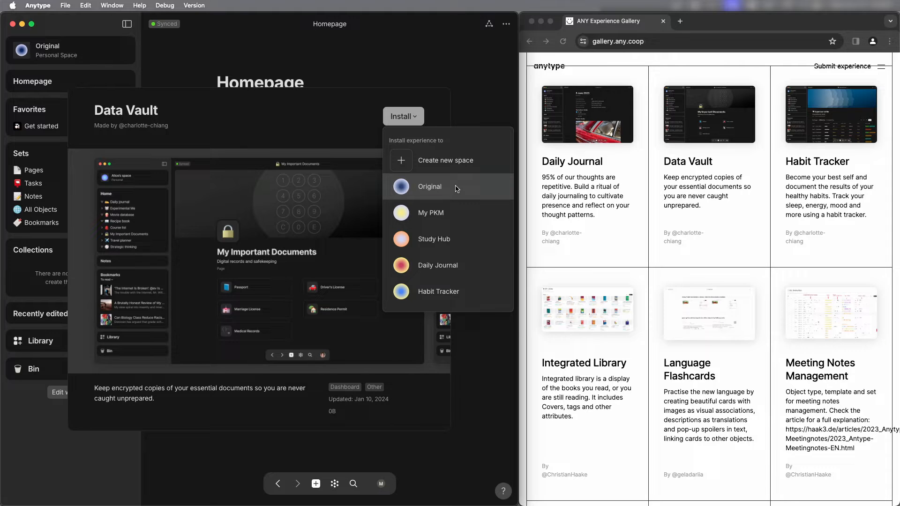
click(429, 187)
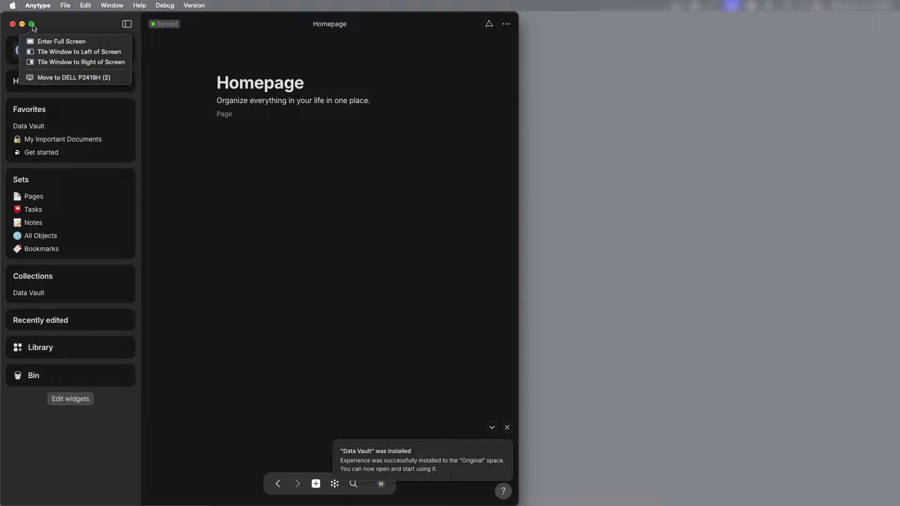
- Switch the window to full screen and open Data Vault from Favorites
click(59, 41)
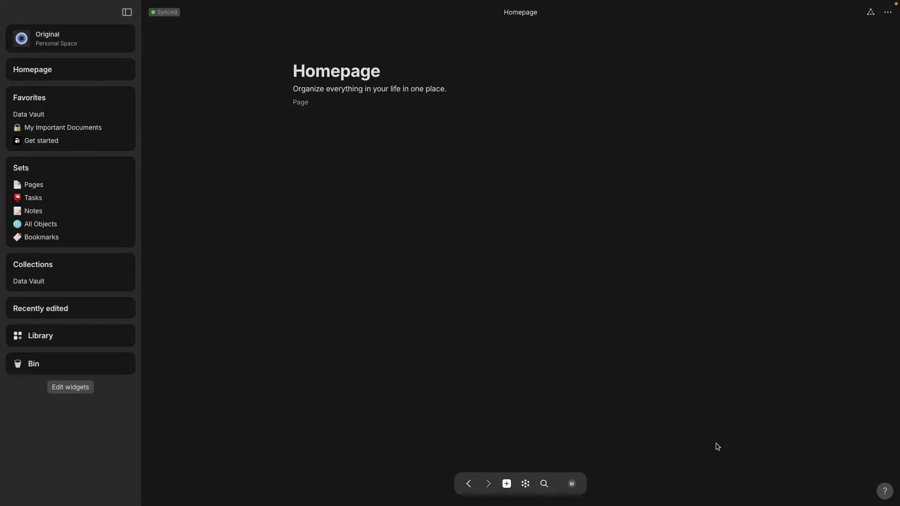
mouse_move(80, 114)
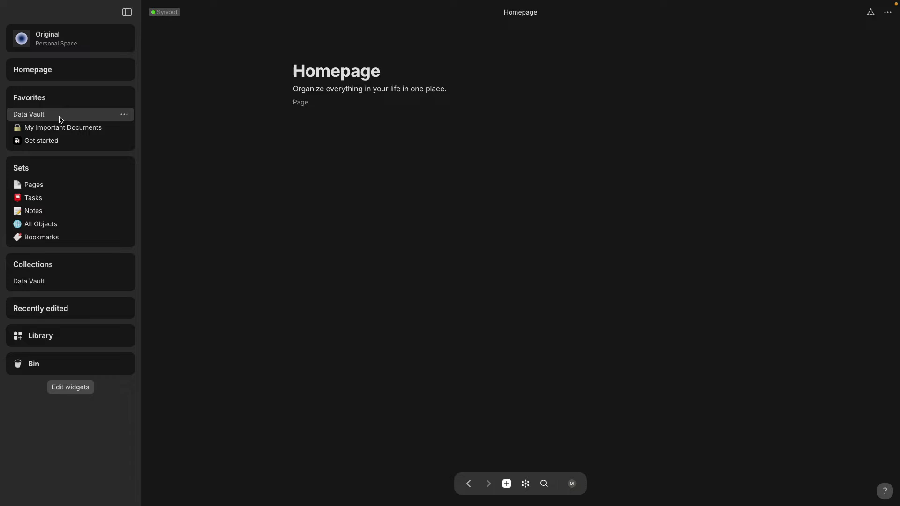
click(28, 115)
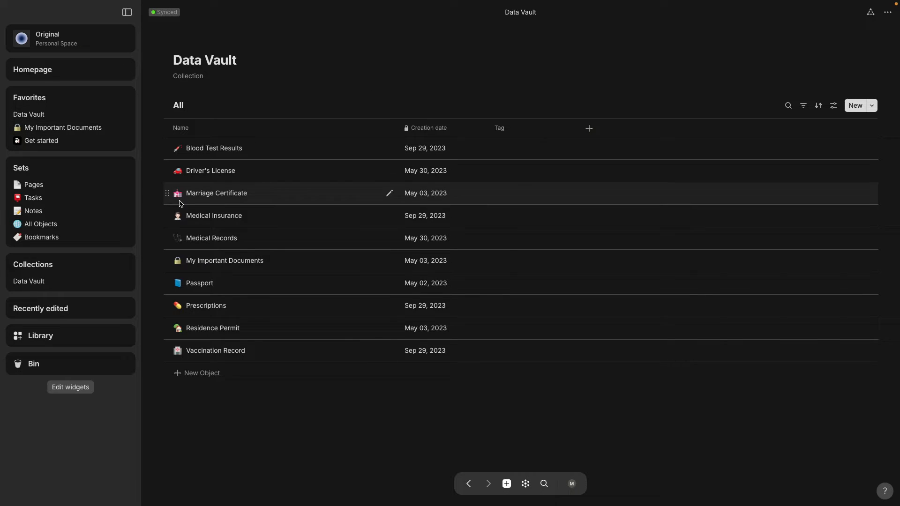
mouse_move(29, 281)
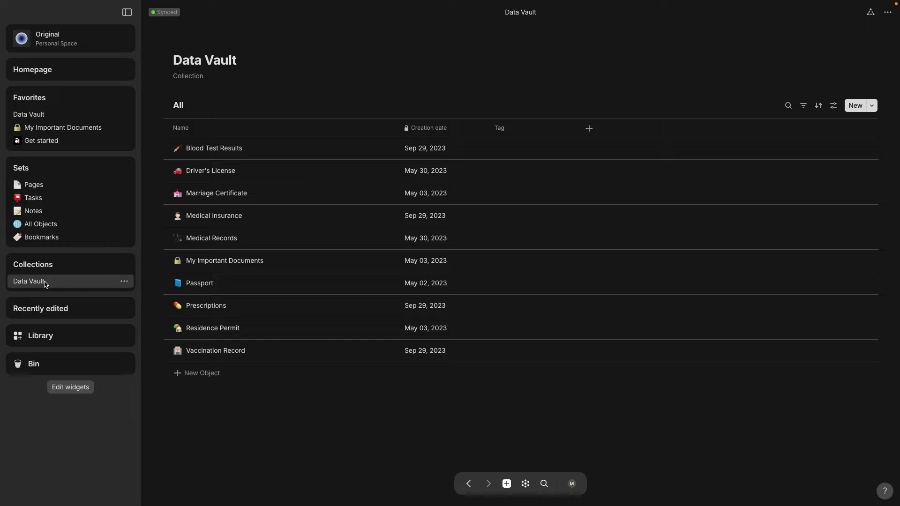
mouse_move(83, 145)
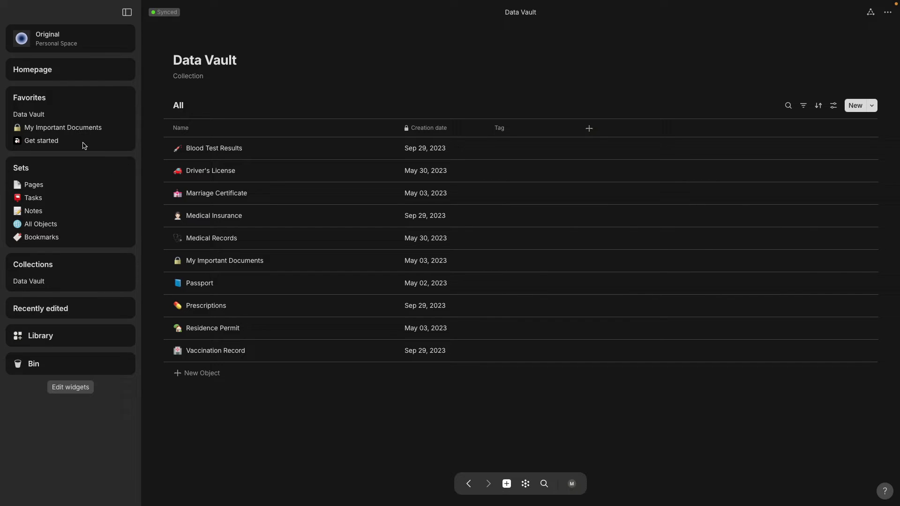
mouse_move(63, 128)
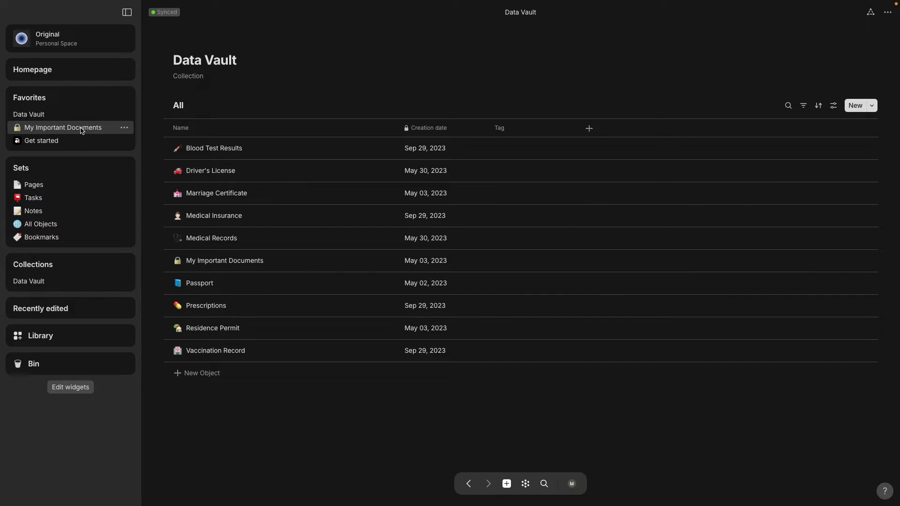
- Open My Important Documents, view Passport, then go back twice to Medical Records
click(63, 128)
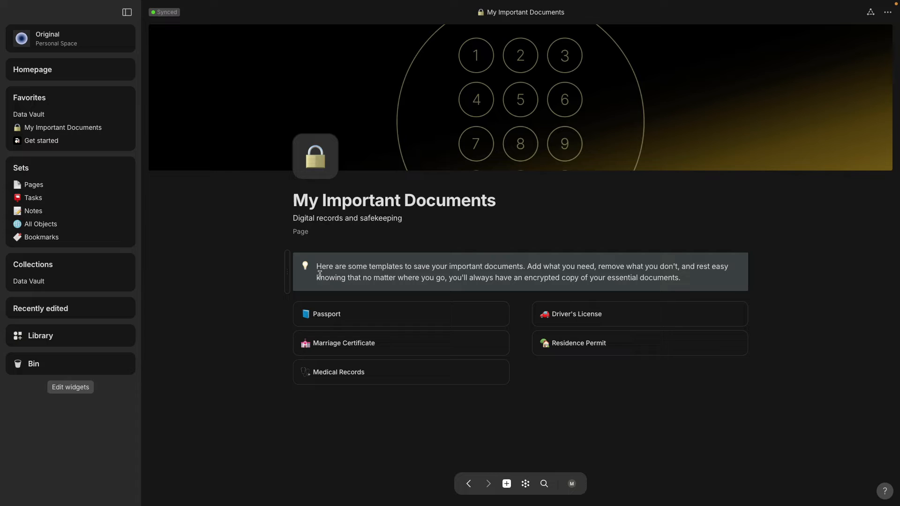
mouse_move(344, 393)
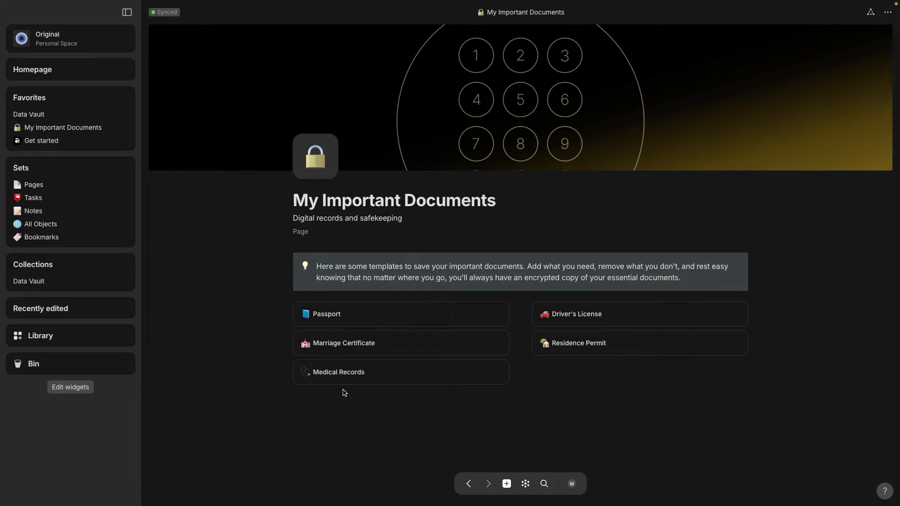
mouse_move(344, 314)
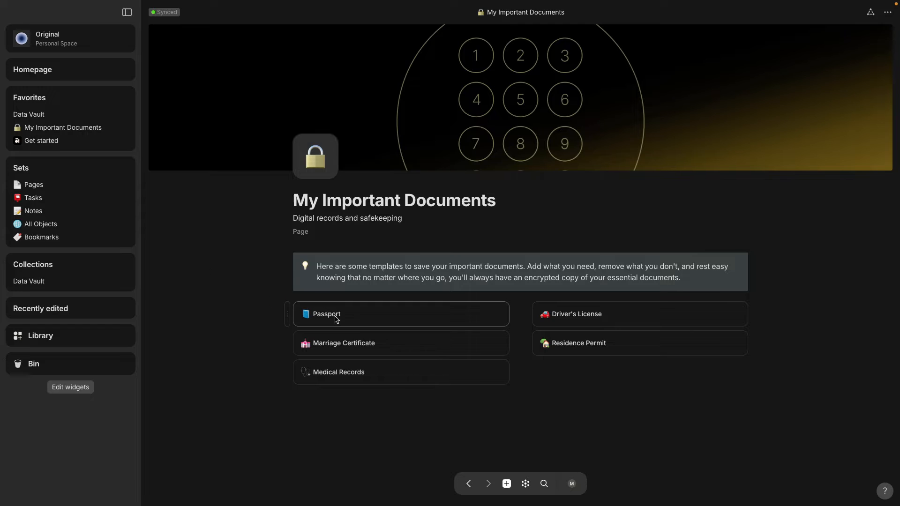
click(326, 314)
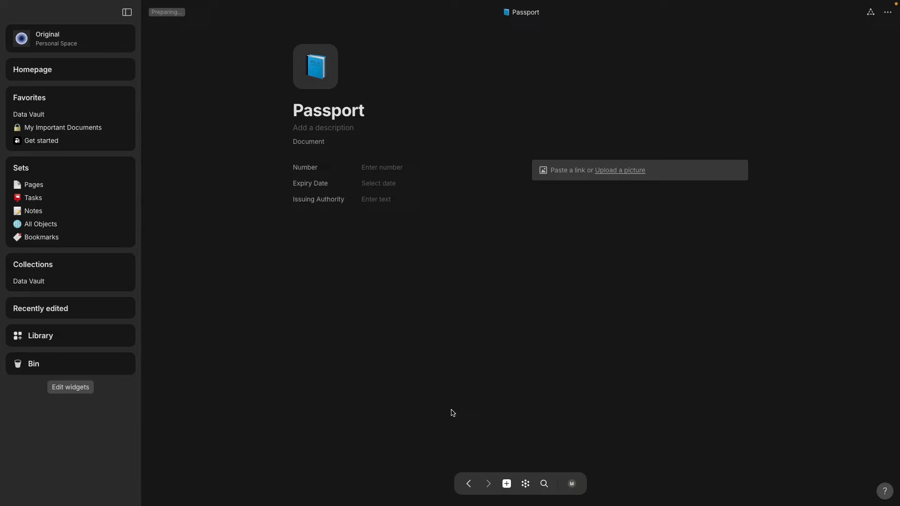
mouse_move(468, 483)
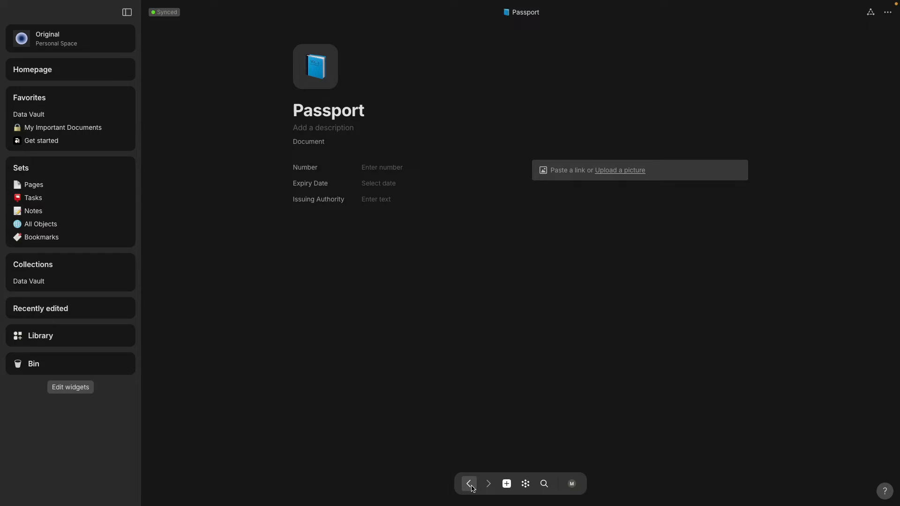
click(468, 483)
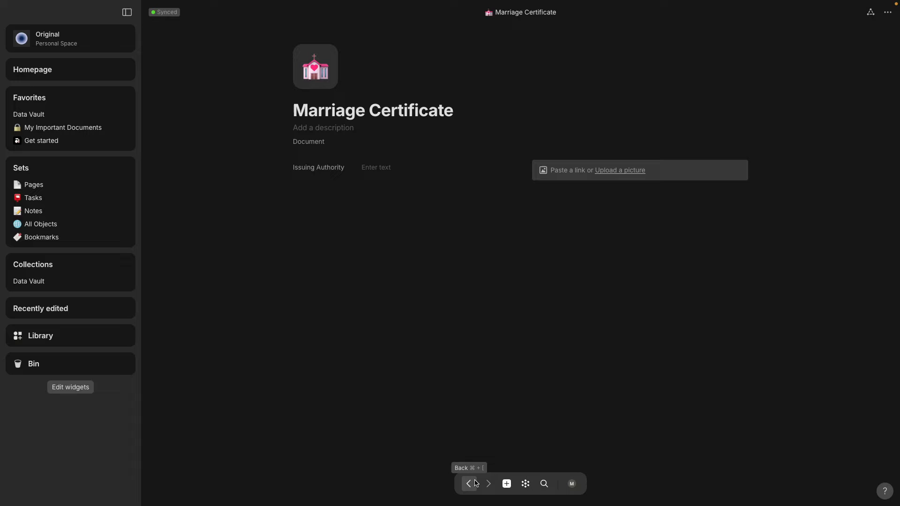
mouse_move(468, 484)
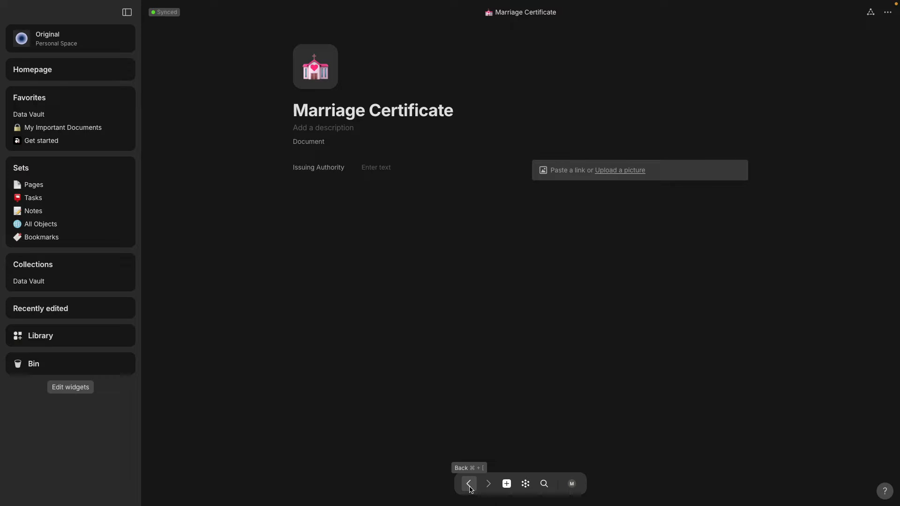
click(468, 483)
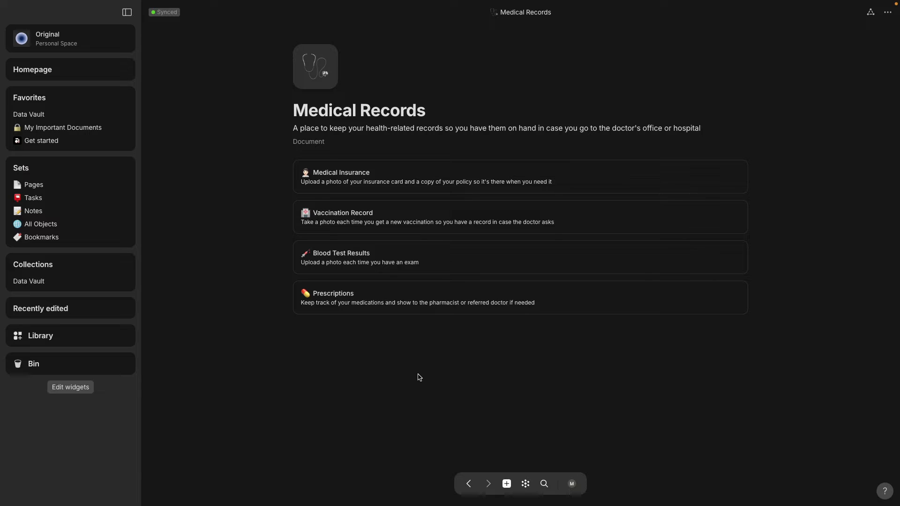
mouse_move(494, 177)
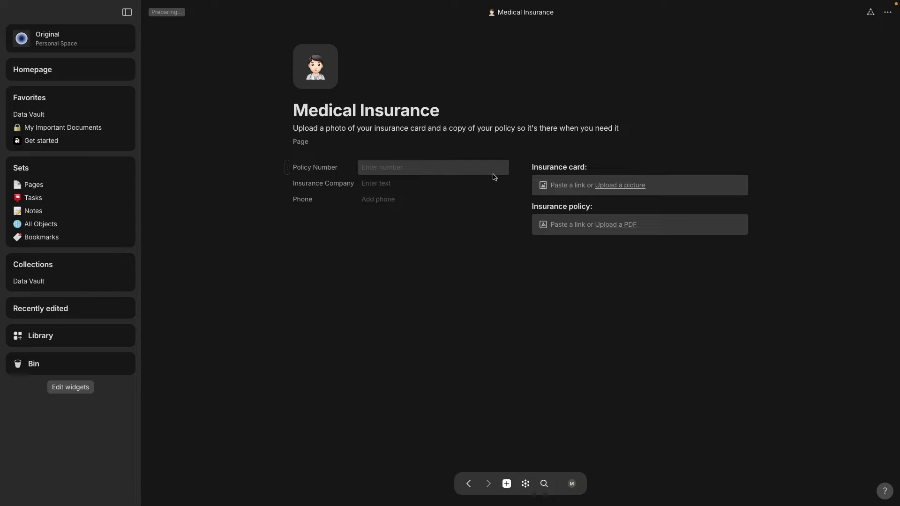
- Return to Medical Records, view Blood Test Results, and step through the page history
click(468, 483)
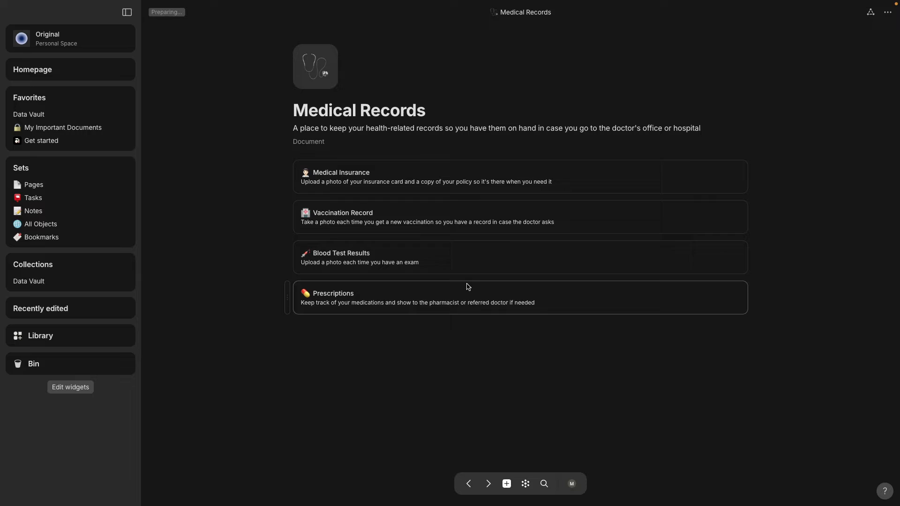
mouse_move(529, 217)
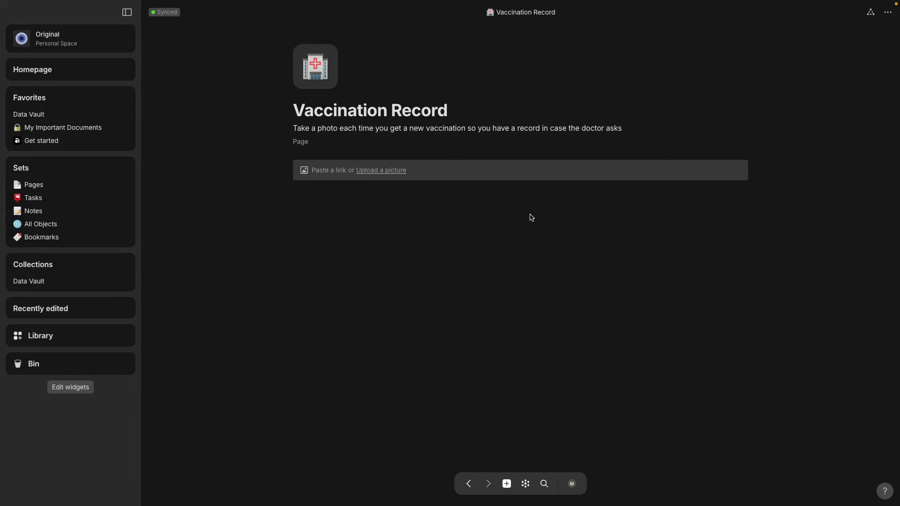
mouse_move(469, 483)
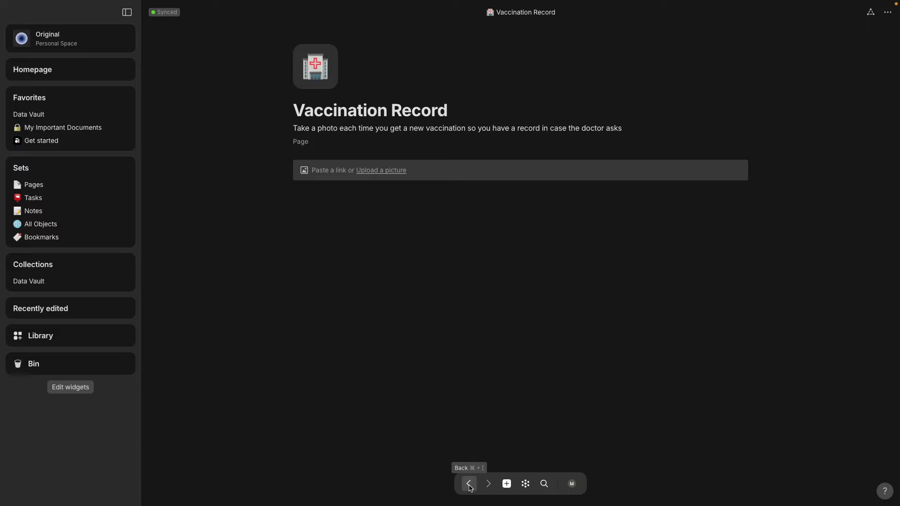
click(469, 483)
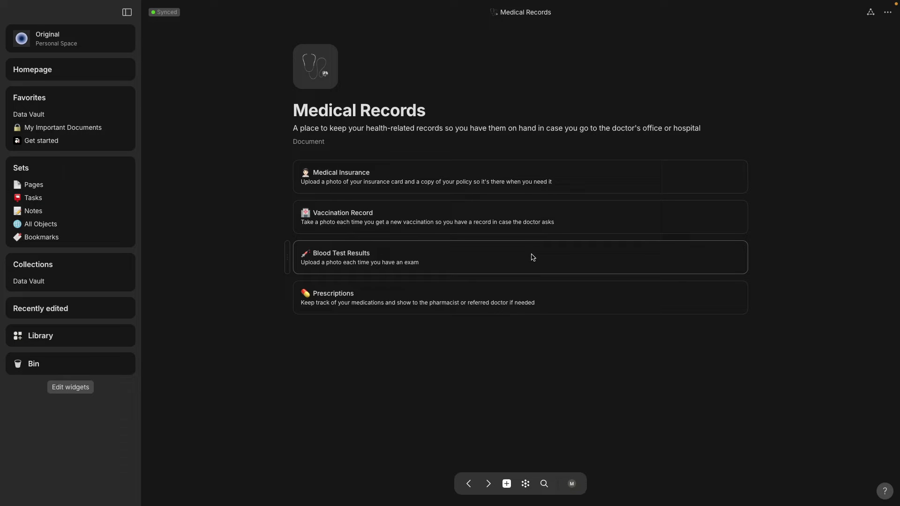
click(359, 257)
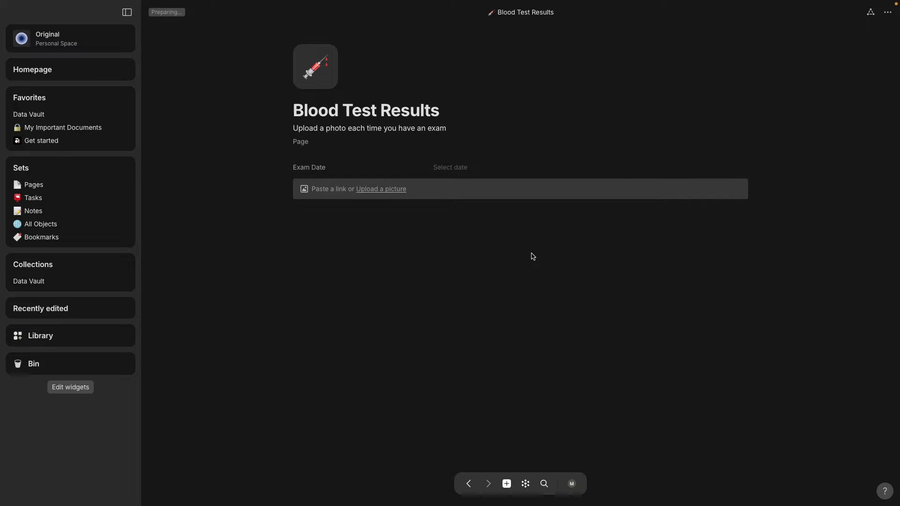
mouse_move(487, 484)
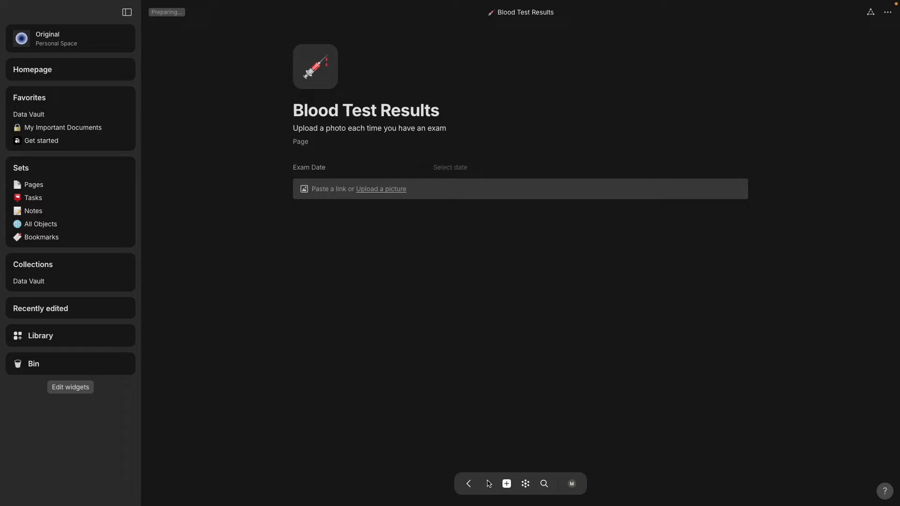
click(468, 483)
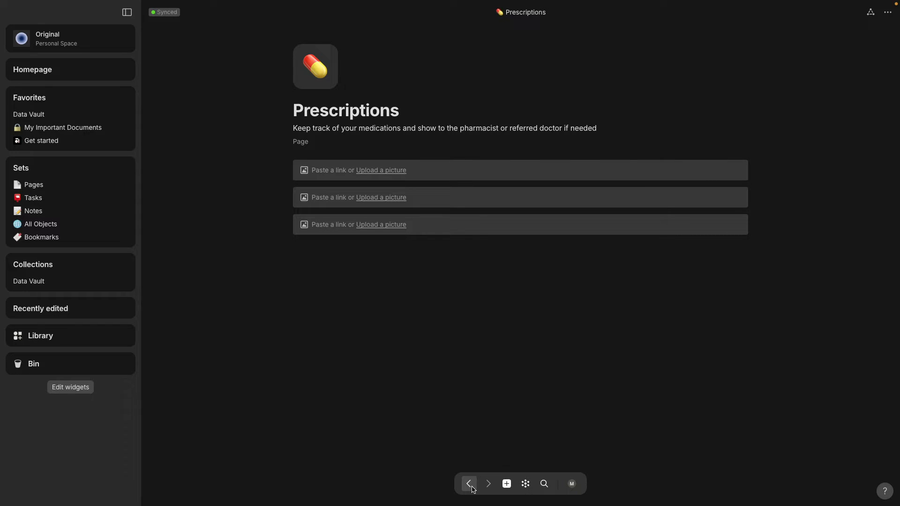
click(469, 483)
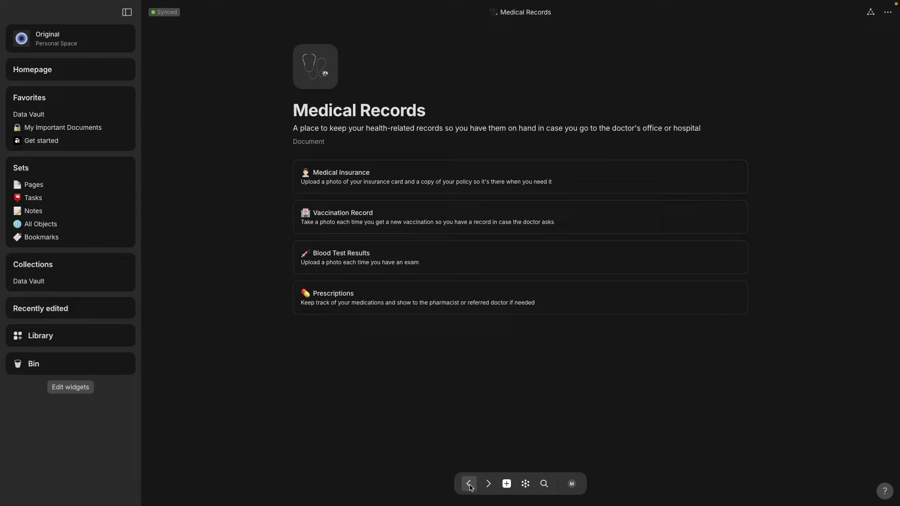
- View Driver's License and Residence Permit, then go back to My Important Documents
click(469, 483)
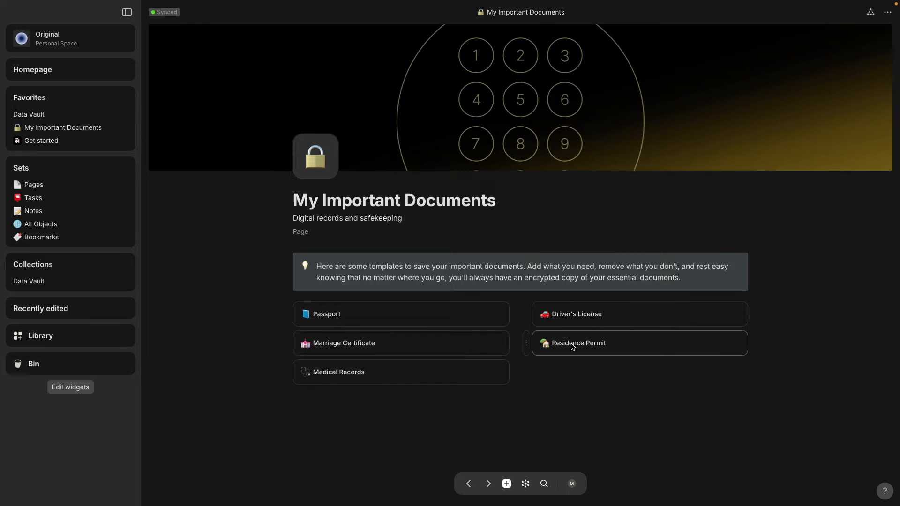
click(573, 314)
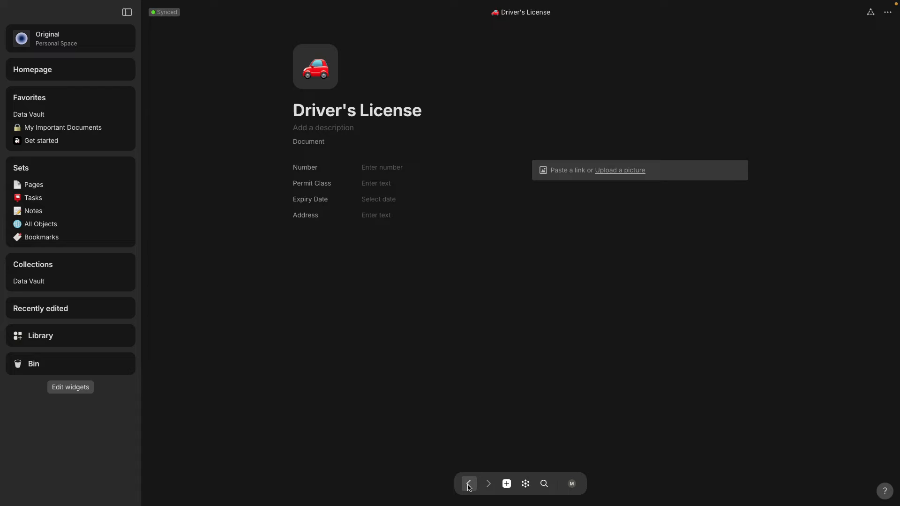
click(468, 484)
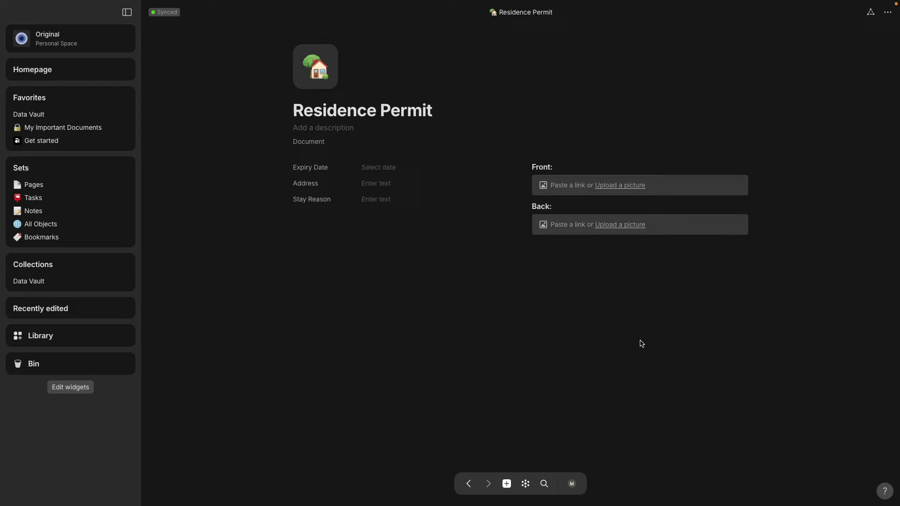
mouse_move(482, 464)
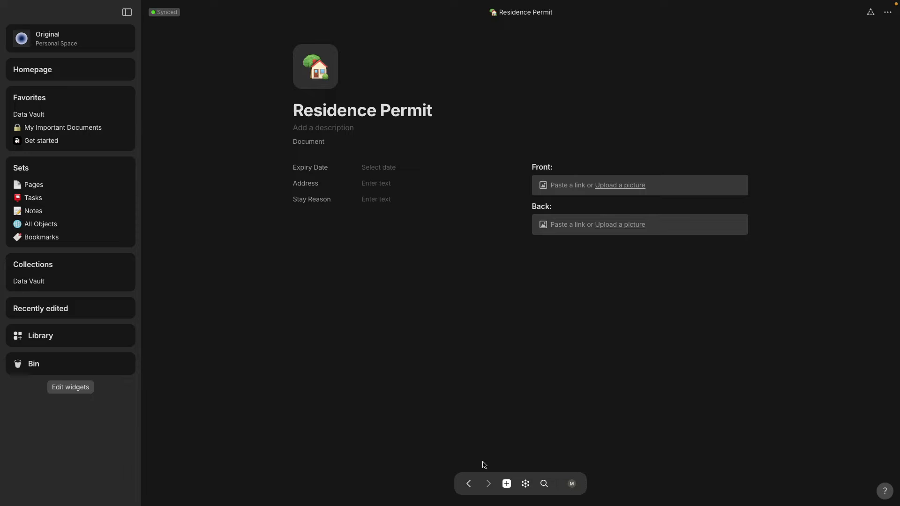
click(468, 483)
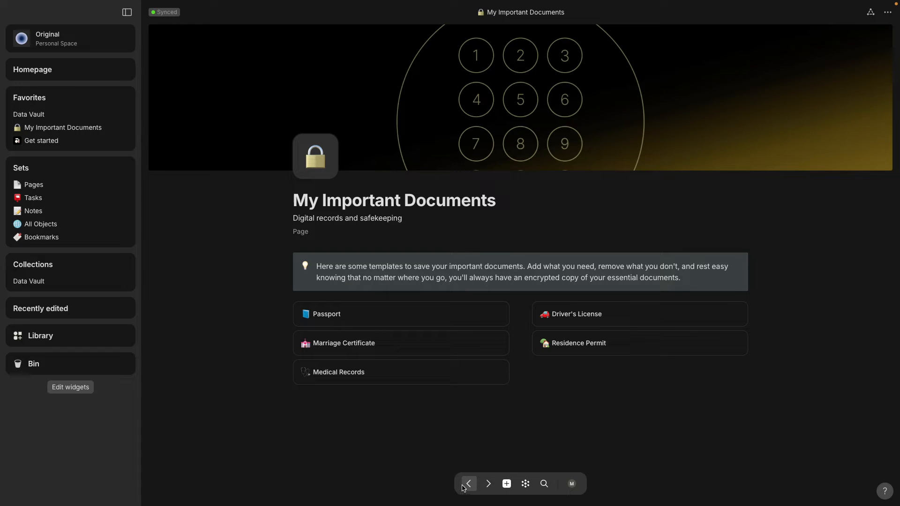
mouse_move(197, 291)
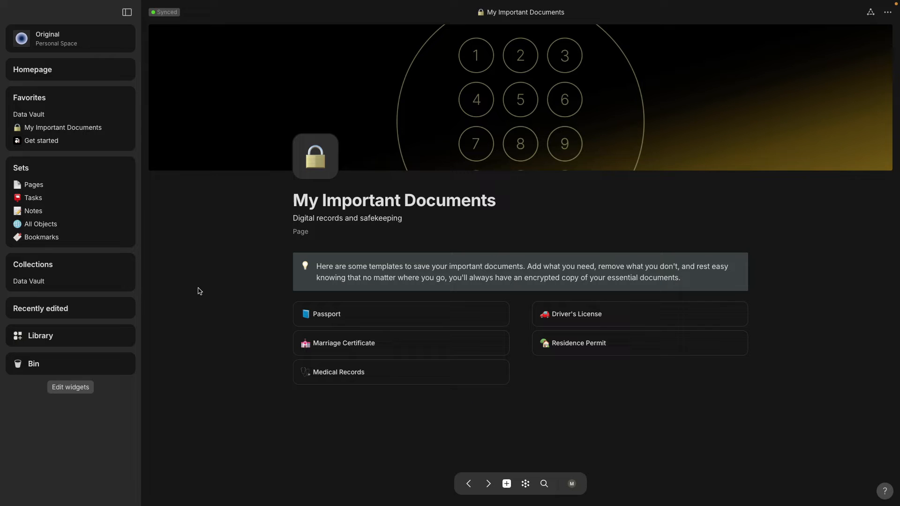
mouse_move(65, 142)
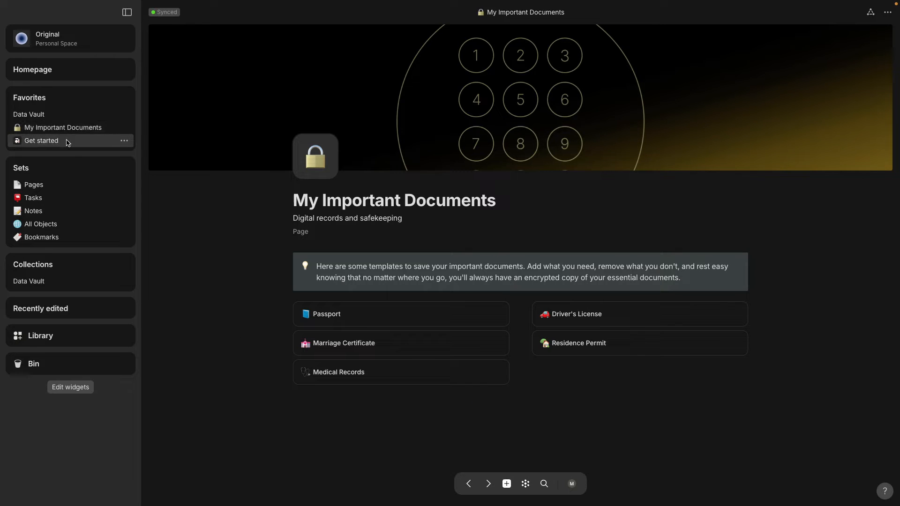
mouse_move(125, 115)
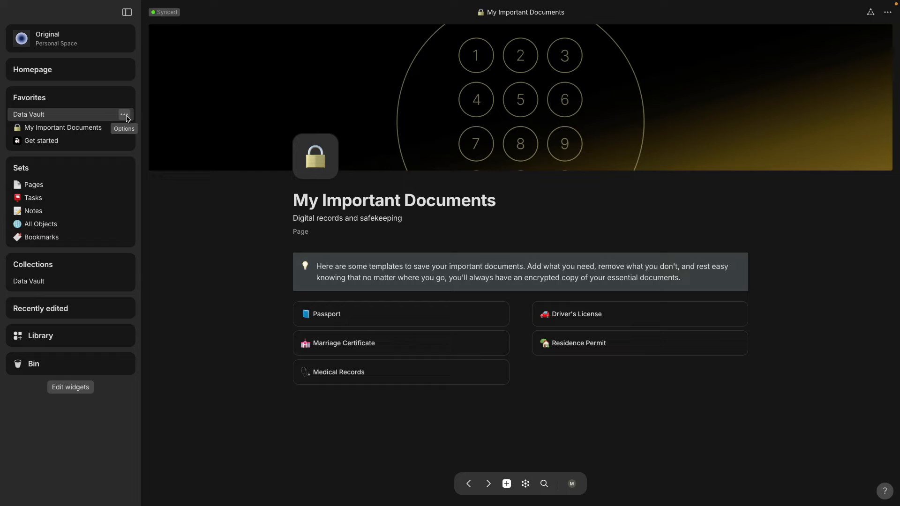
- Remove Data Vault from Favorites, leaving only My Important Documents and Get started
click(125, 114)
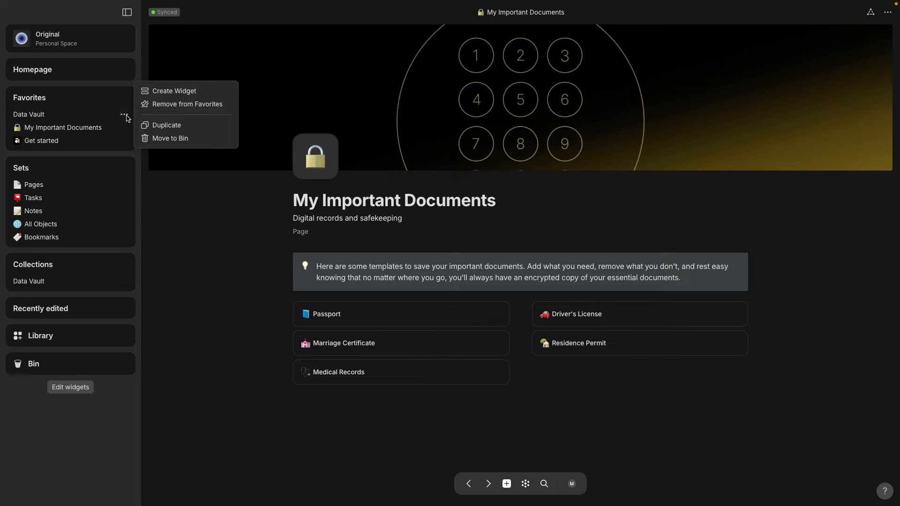
mouse_move(187, 104)
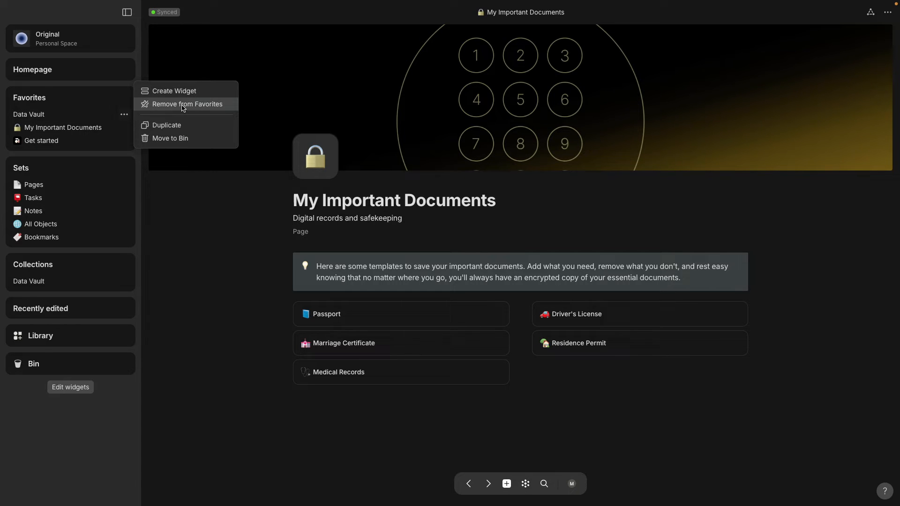
click(187, 104)
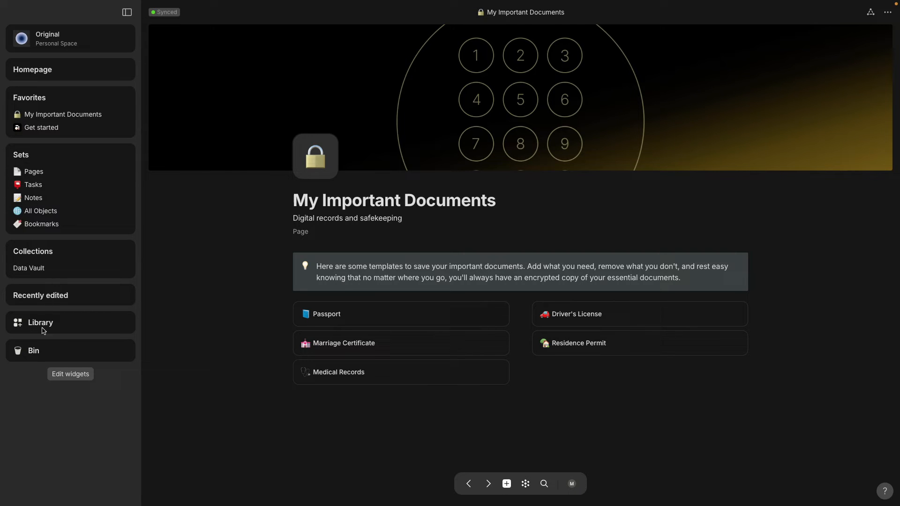
- Add a Tree-appearance sidebar widget with My Important Documents as its source
click(70, 374)
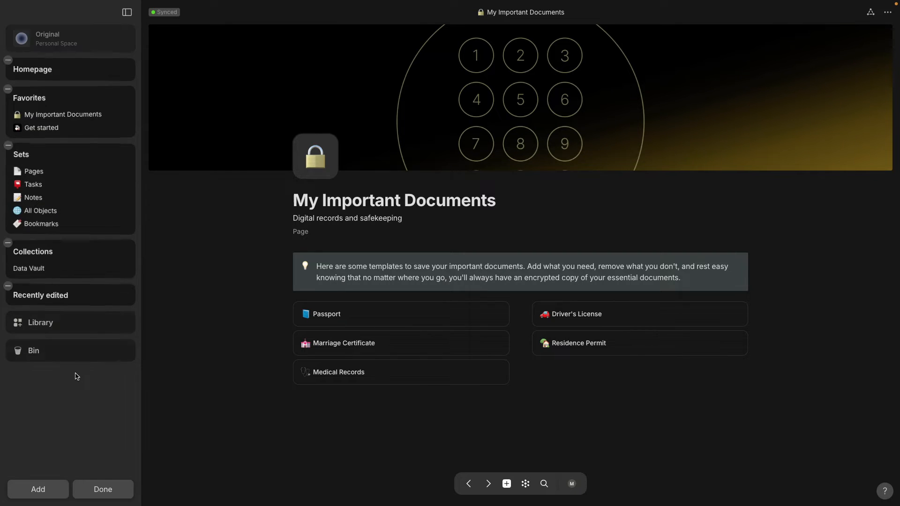
mouse_move(40, 445)
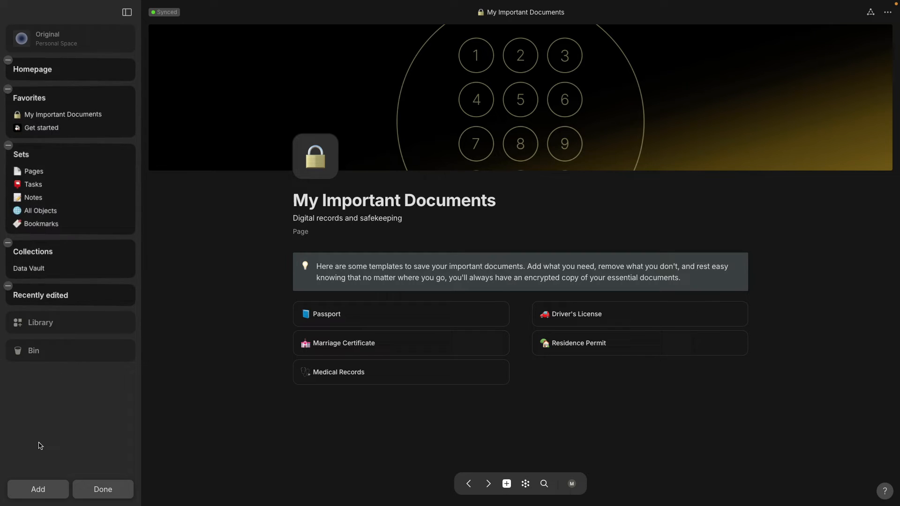
click(41, 394)
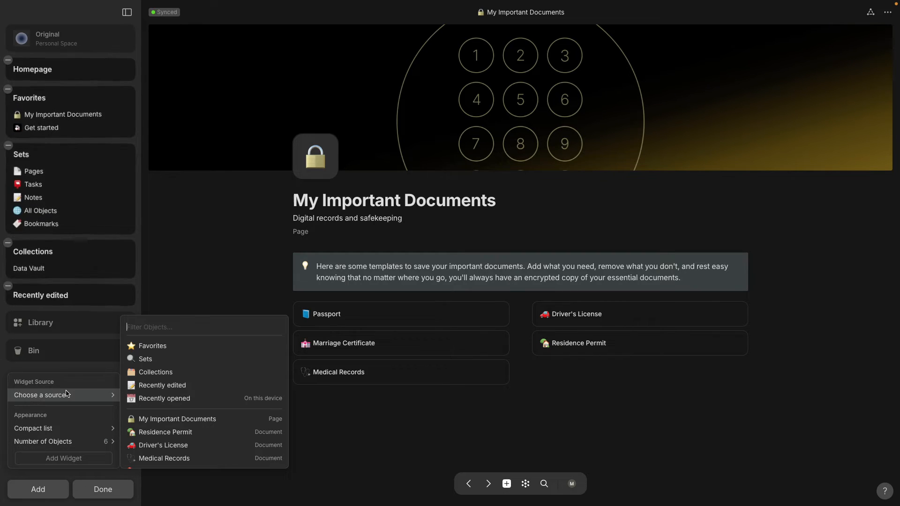
mouse_move(120, 413)
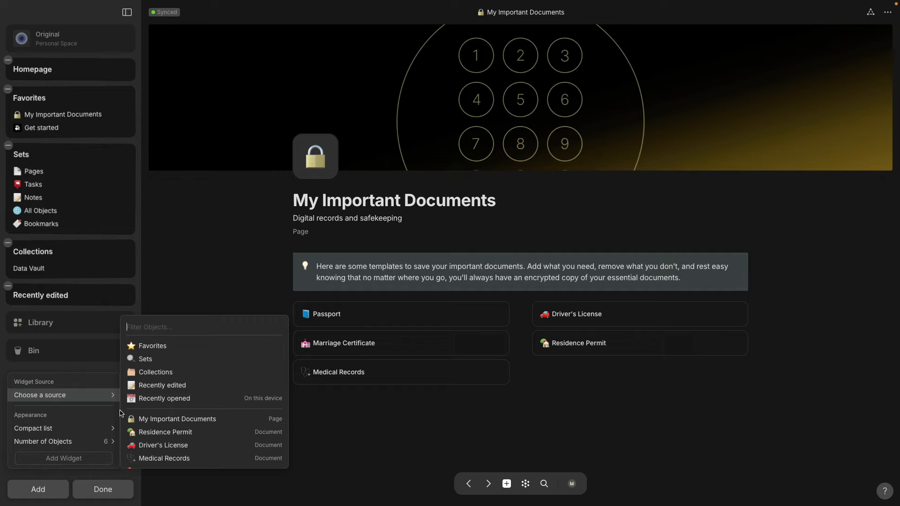
mouse_move(177, 418)
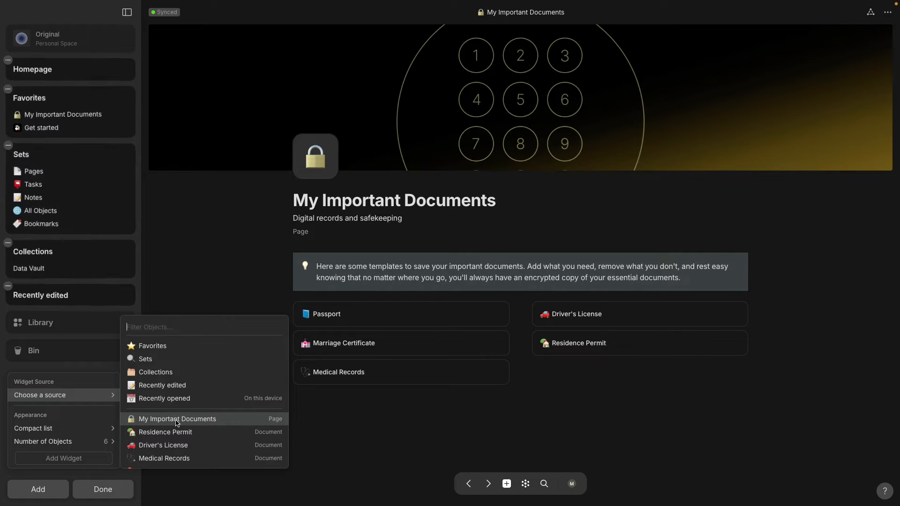
click(177, 419)
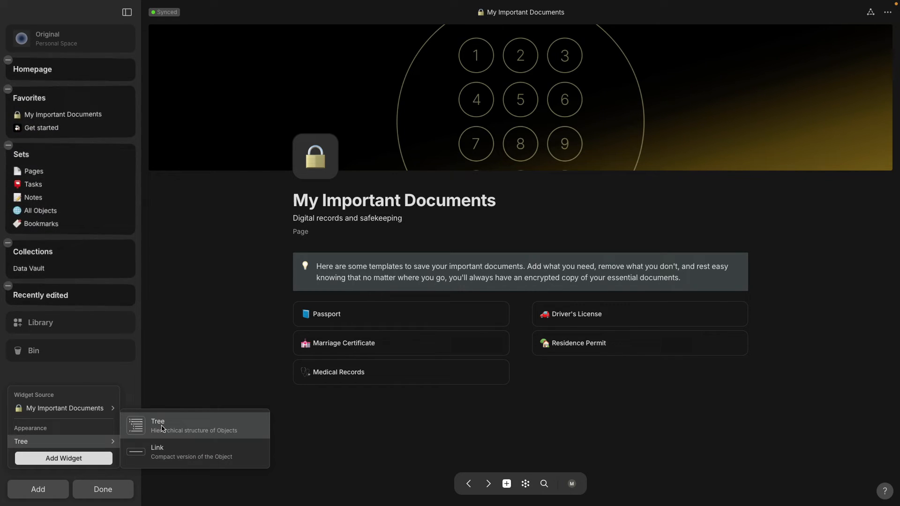
click(158, 421)
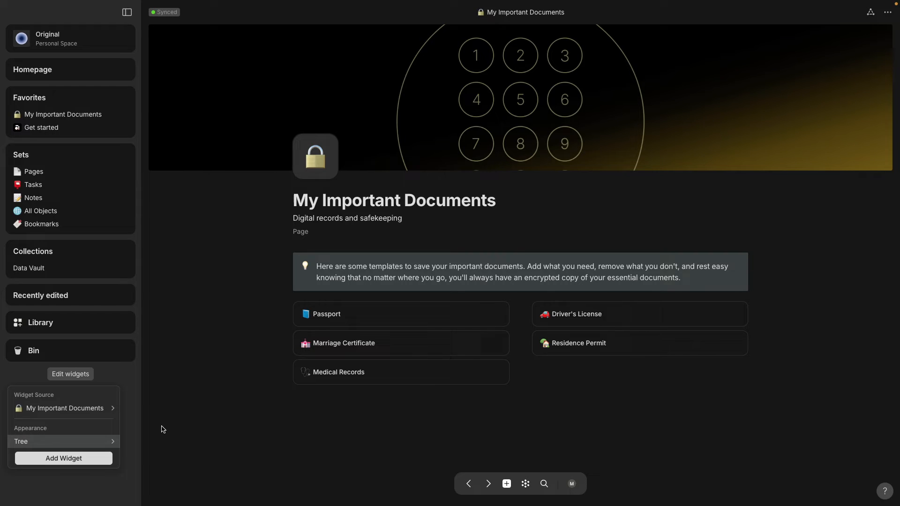
click(64, 458)
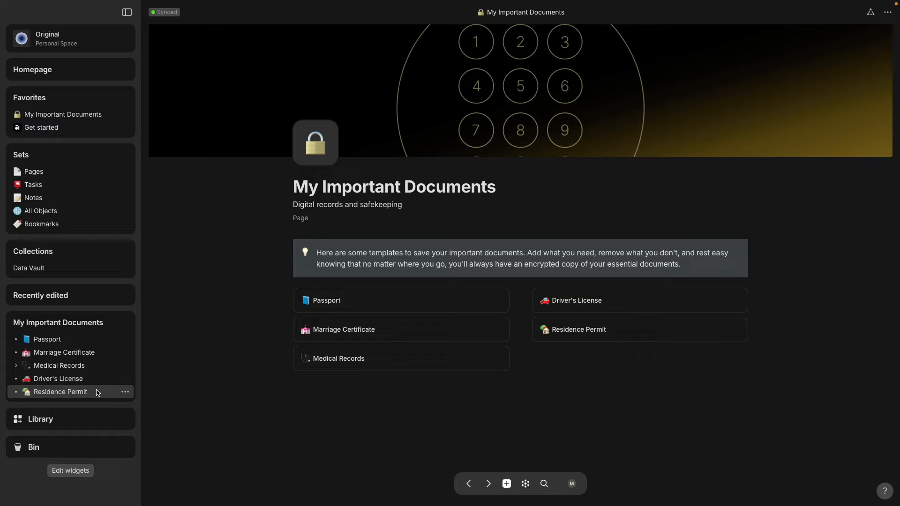
mouse_move(117, 431)
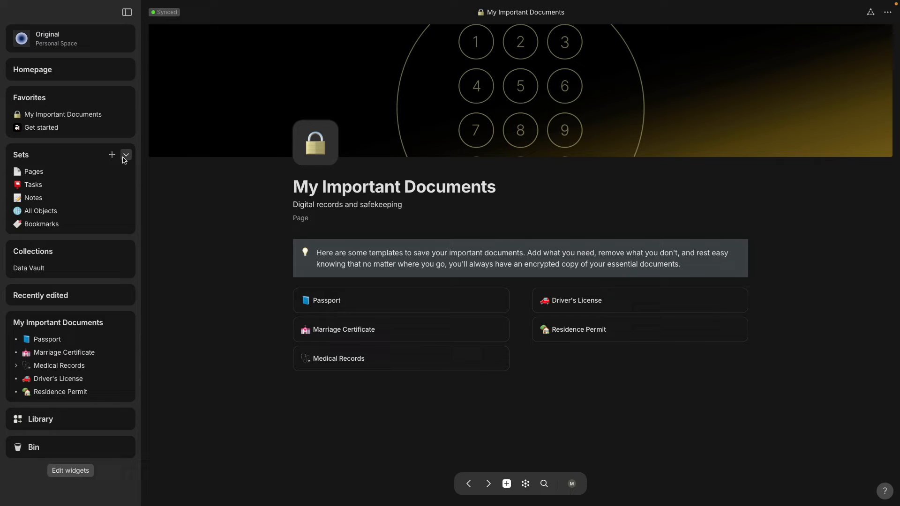
- Fold Sets and Favorites, expand and refold Medical Records, and collapse the My Important Documents widget
click(125, 155)
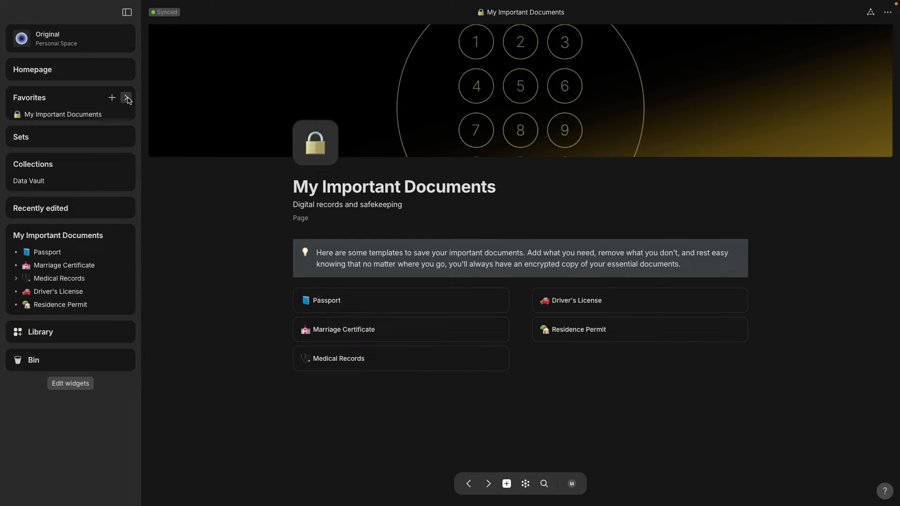
click(127, 98)
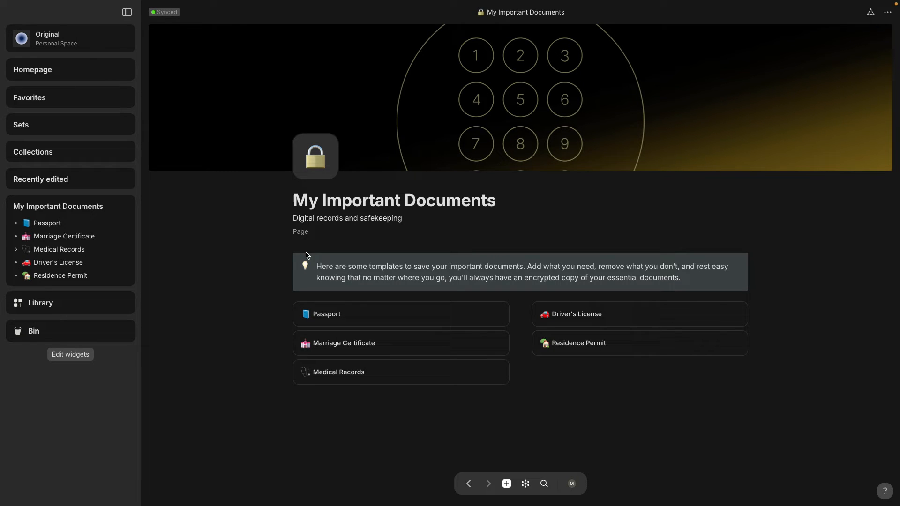
mouse_move(230, 282)
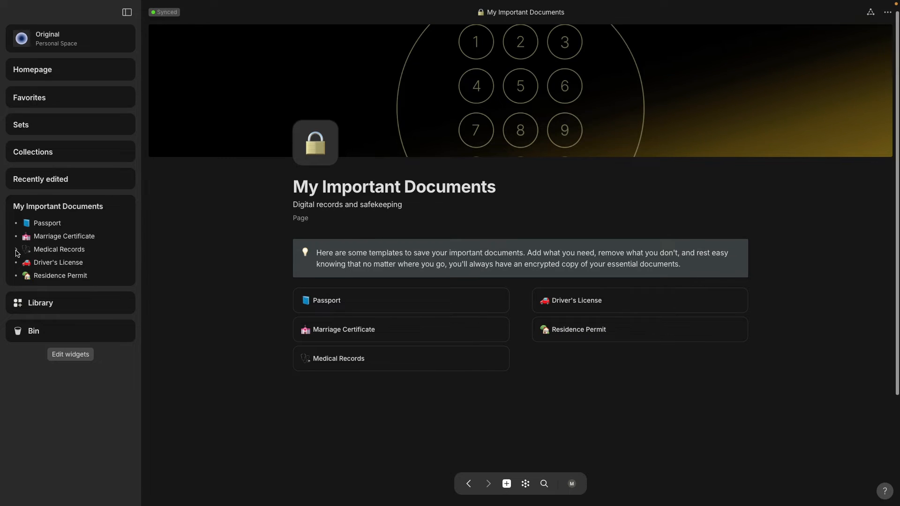
click(17, 249)
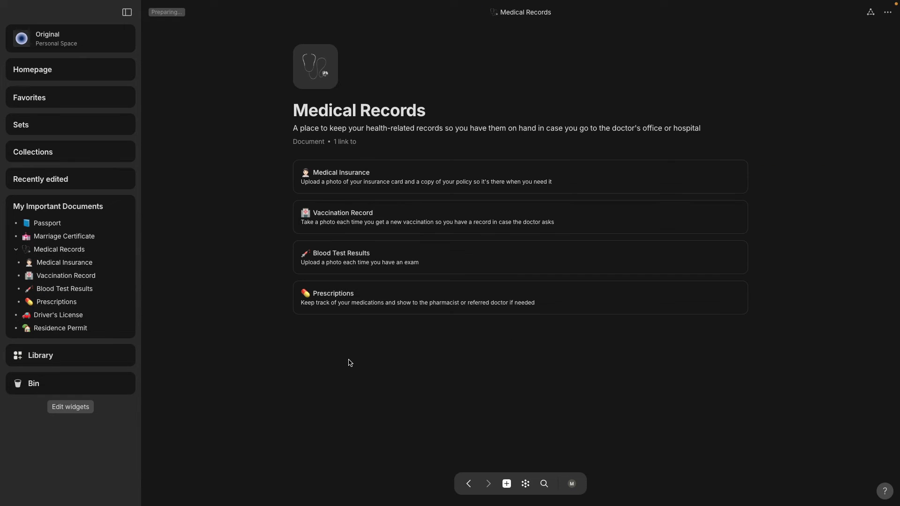
mouse_move(259, 217)
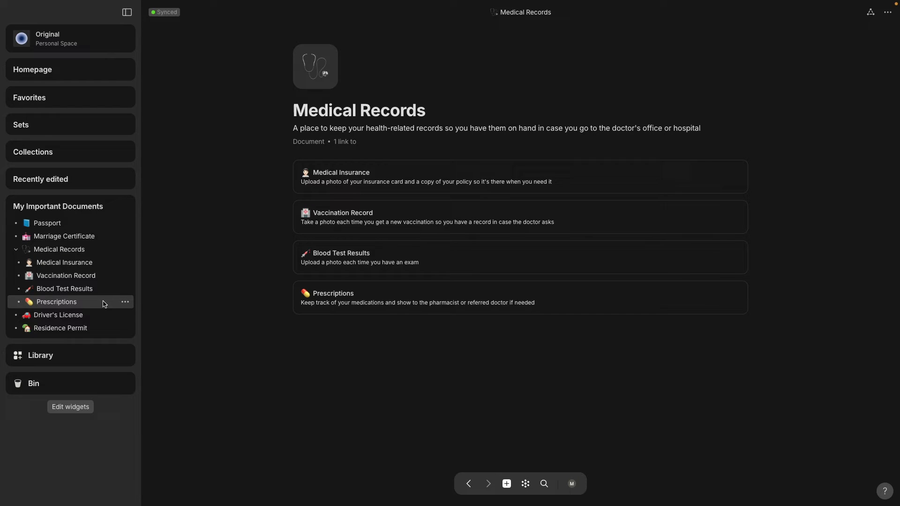
click(15, 249)
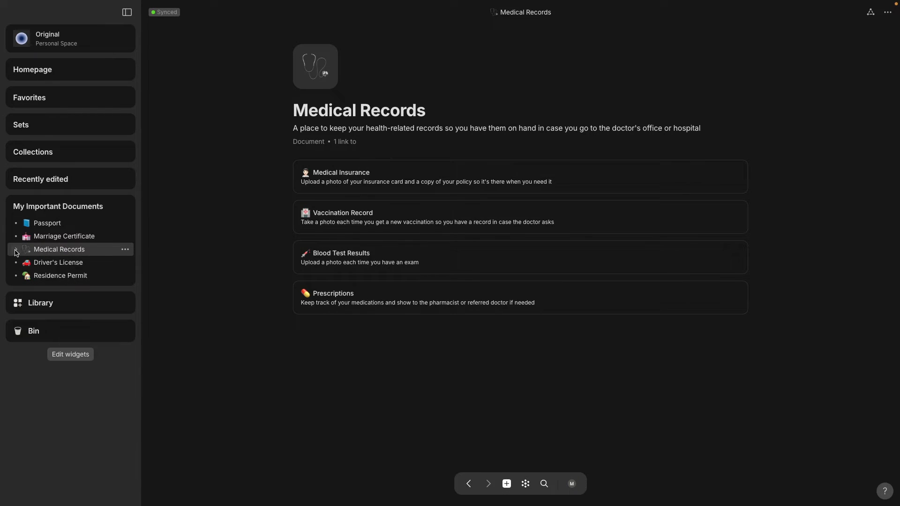
mouse_move(126, 208)
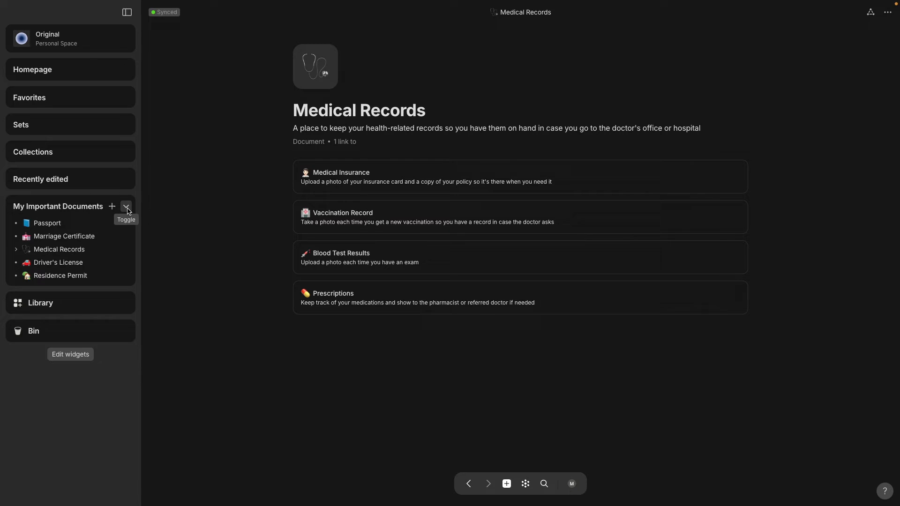
mouse_move(126, 207)
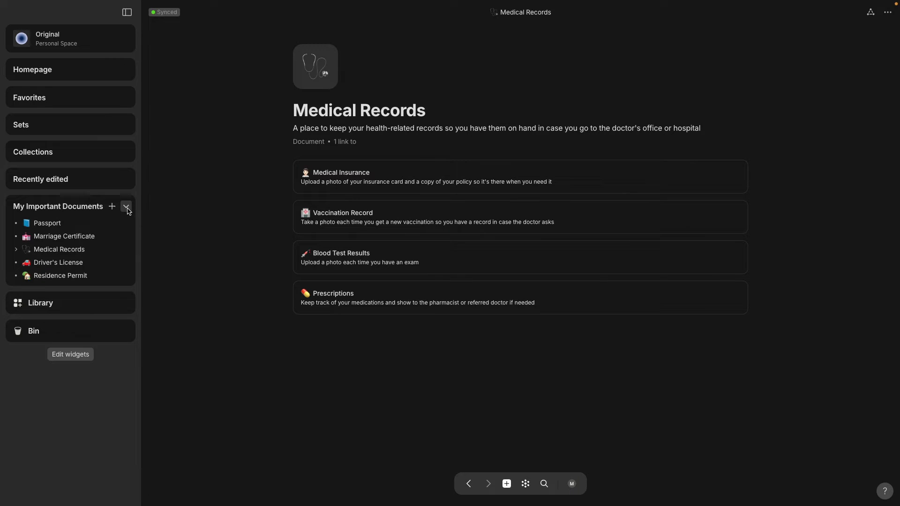
click(126, 208)
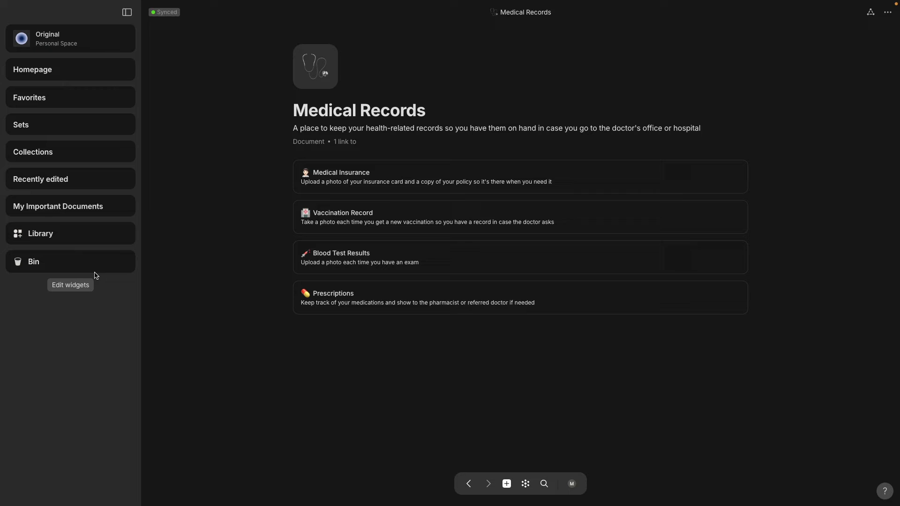
- Add a sidebar widget sourced from Data Vault, then open the collection from its title
click(70, 285)
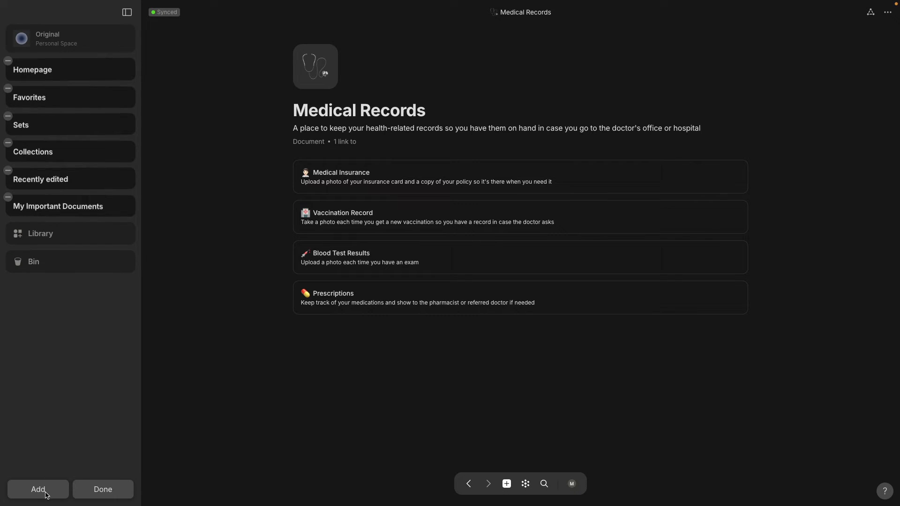
click(39, 394)
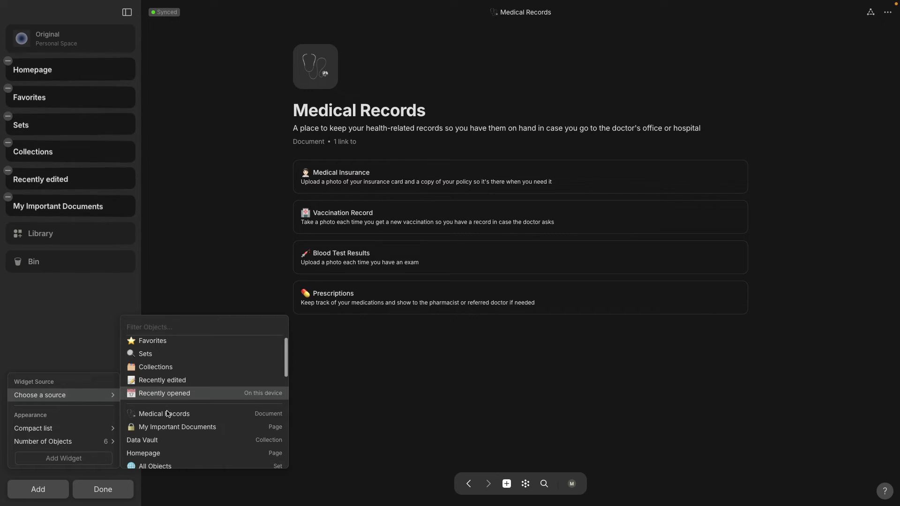
scroll(down, 3)
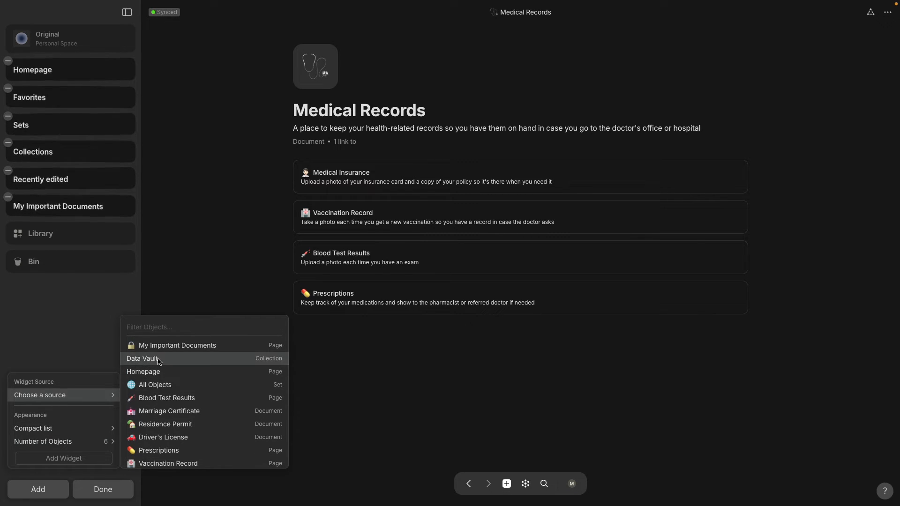
click(142, 358)
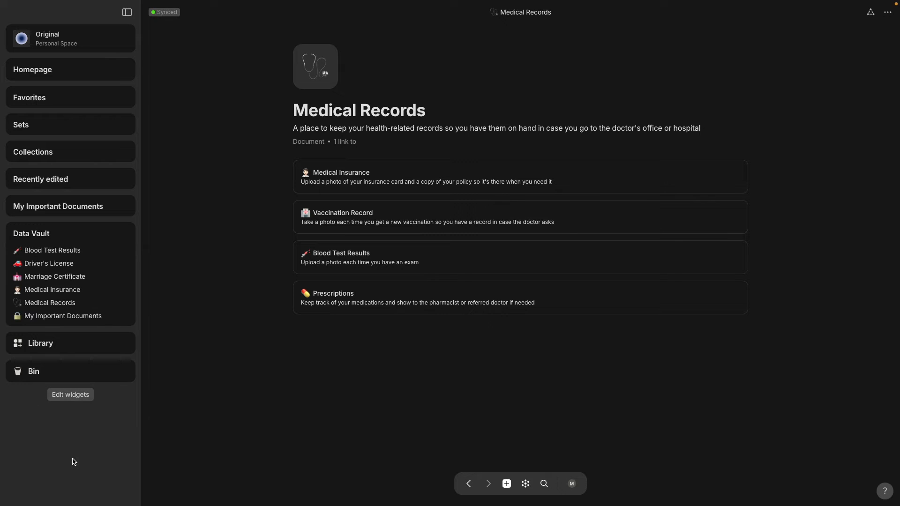
mouse_move(110, 411)
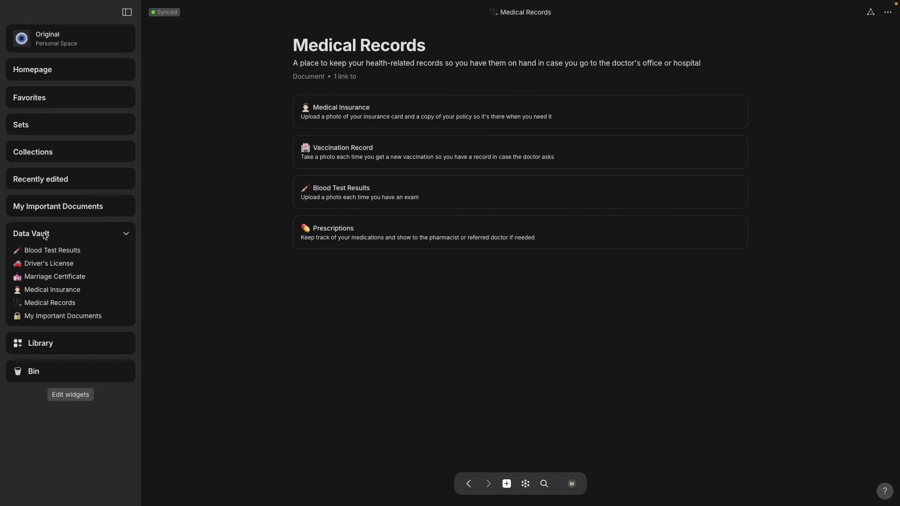
click(31, 234)
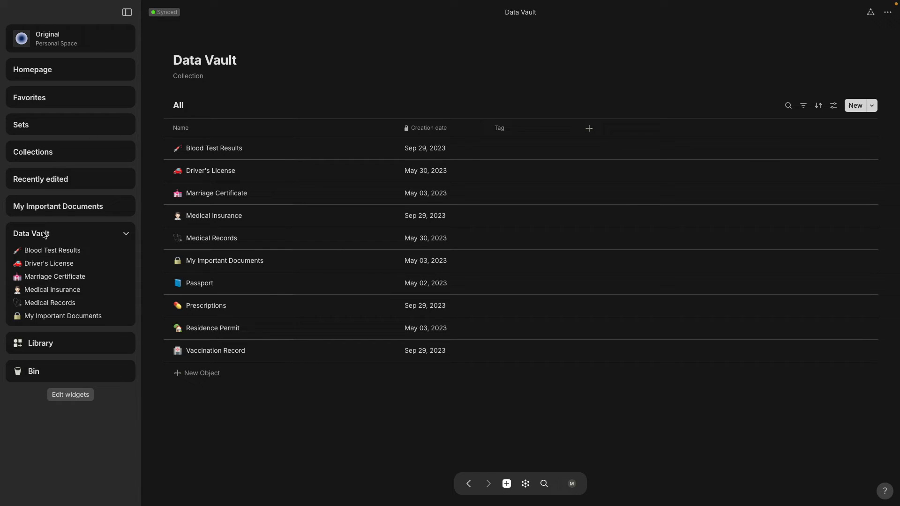
mouse_move(46, 237)
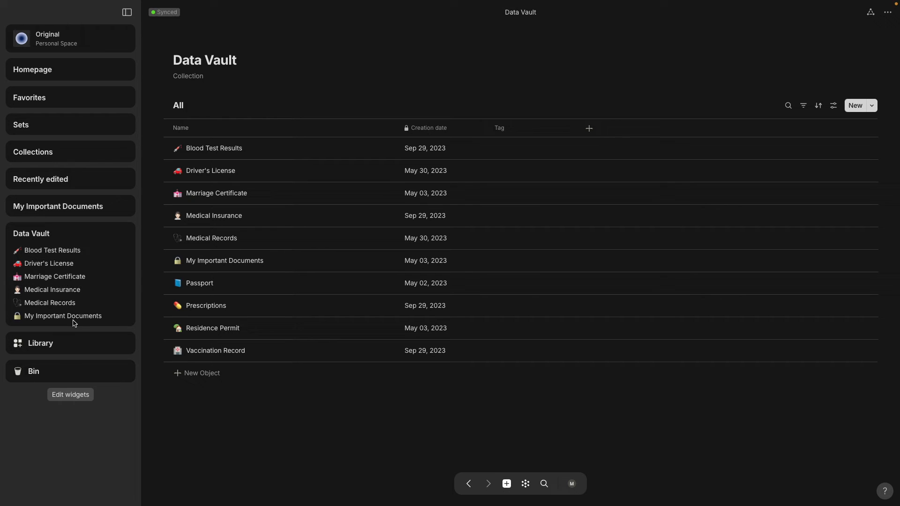
- Add a new sidebar widget with Data Vault as source and List appearance
click(70, 394)
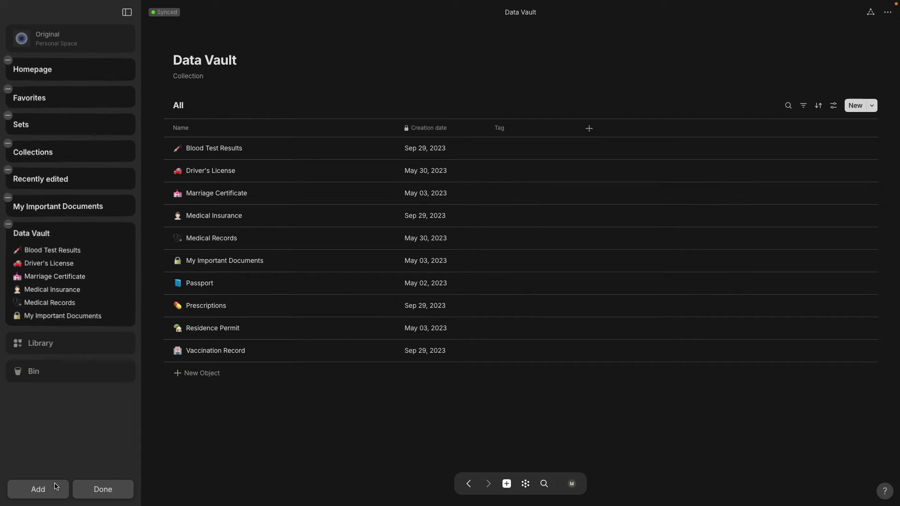
click(37, 489)
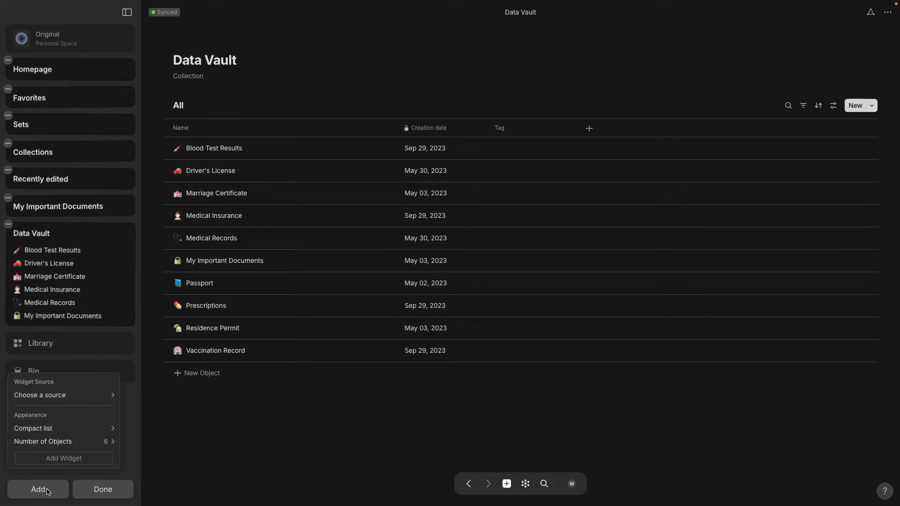
click(40, 394)
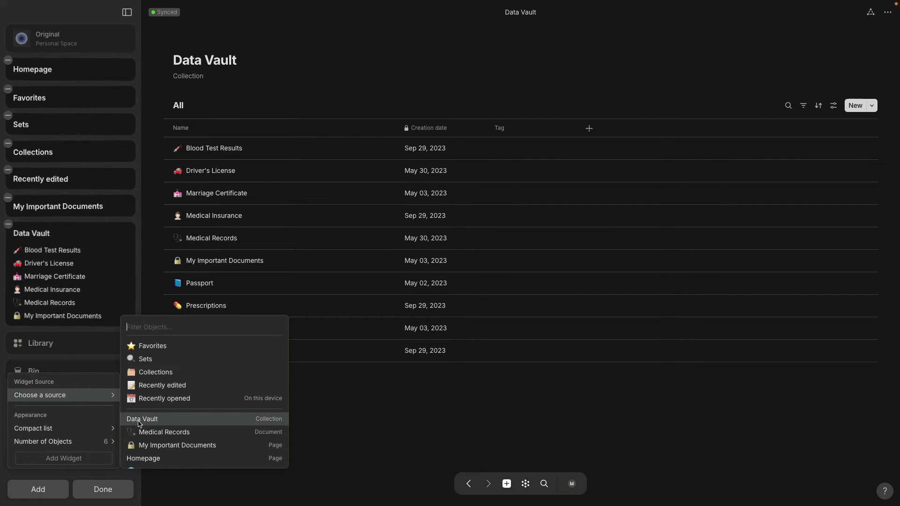
click(142, 418)
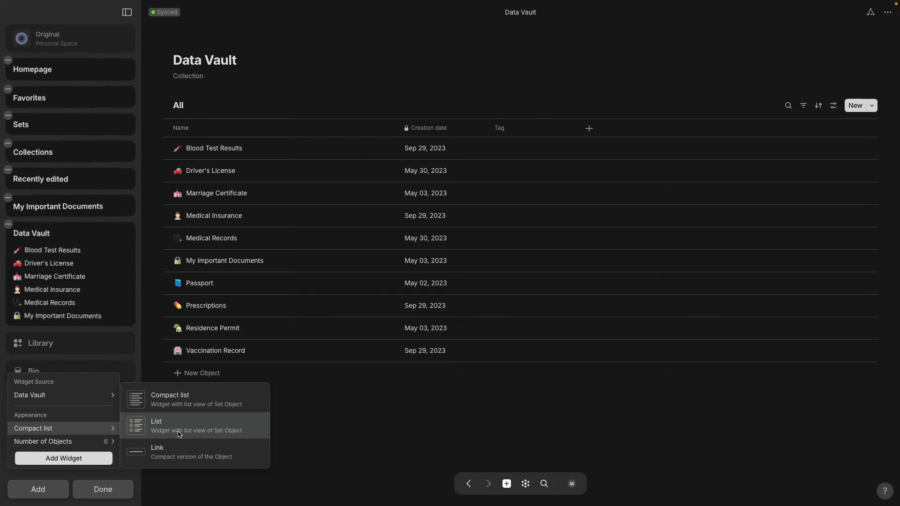
click(156, 422)
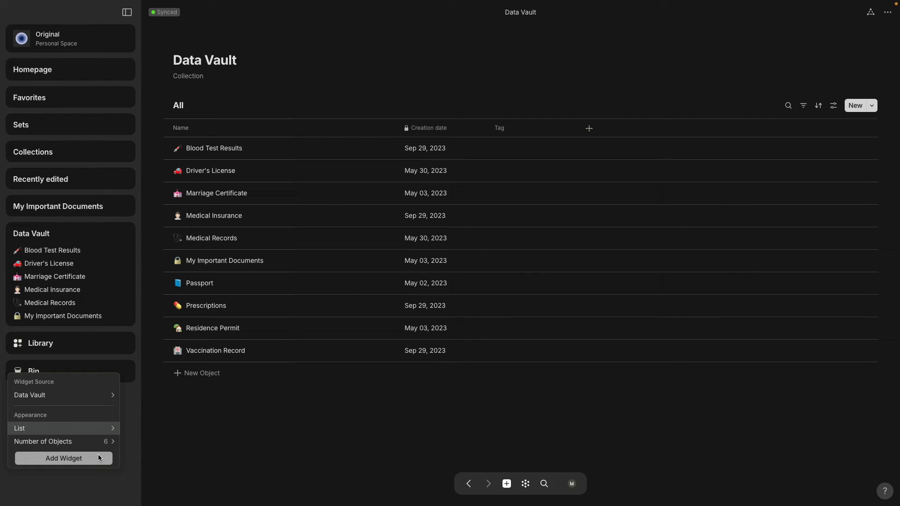
click(64, 458)
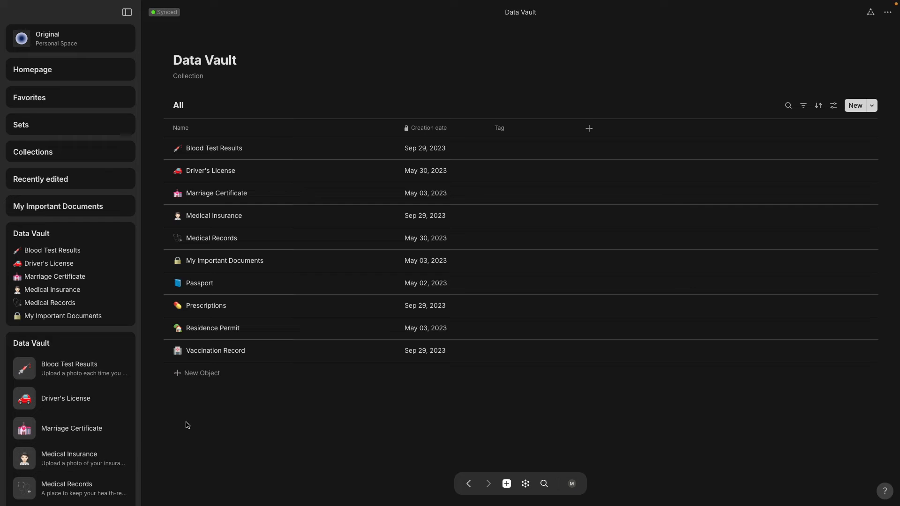
mouse_move(98, 398)
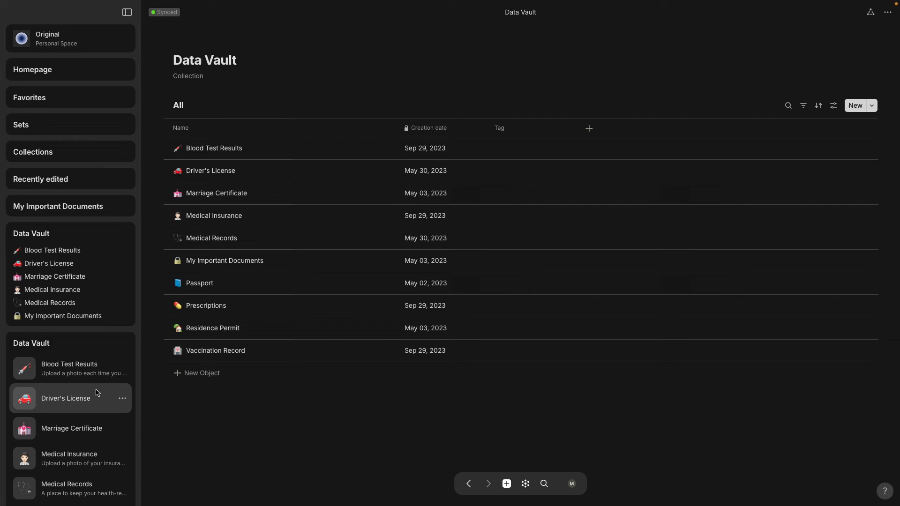
scroll(down, 3)
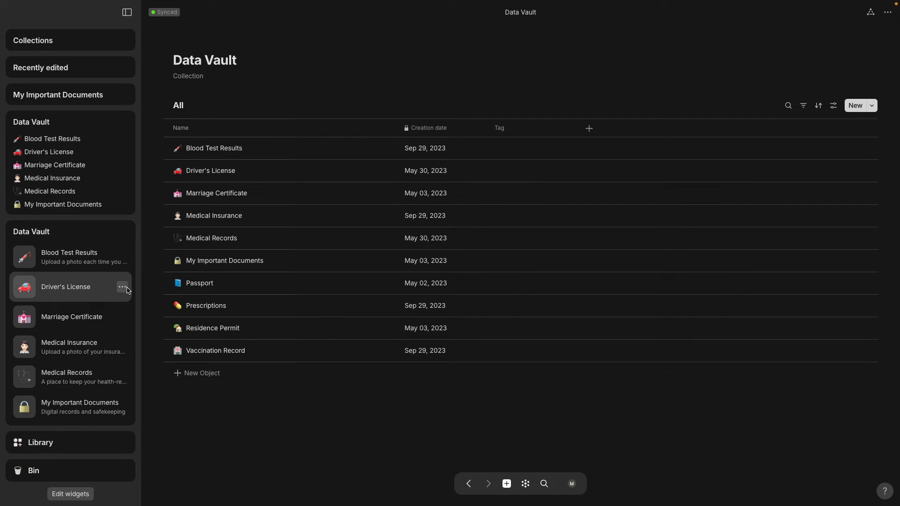
mouse_move(148, 225)
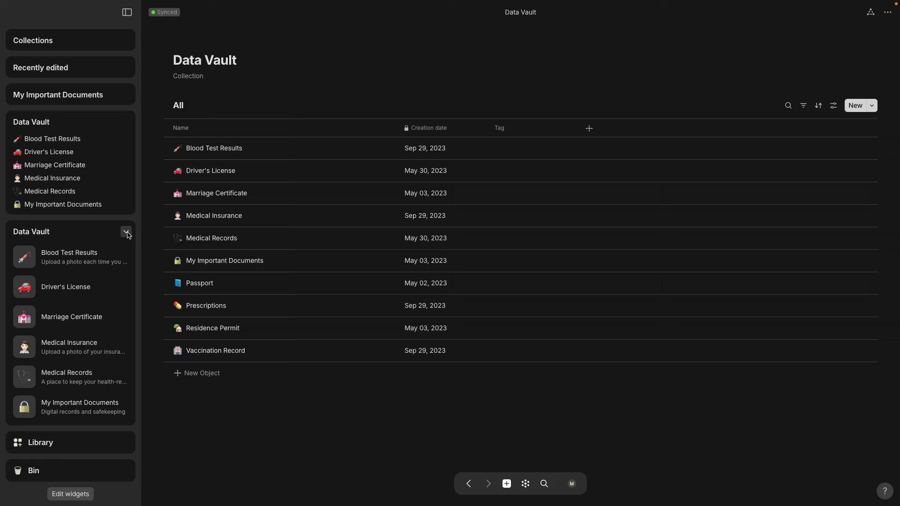
mouse_move(126, 235)
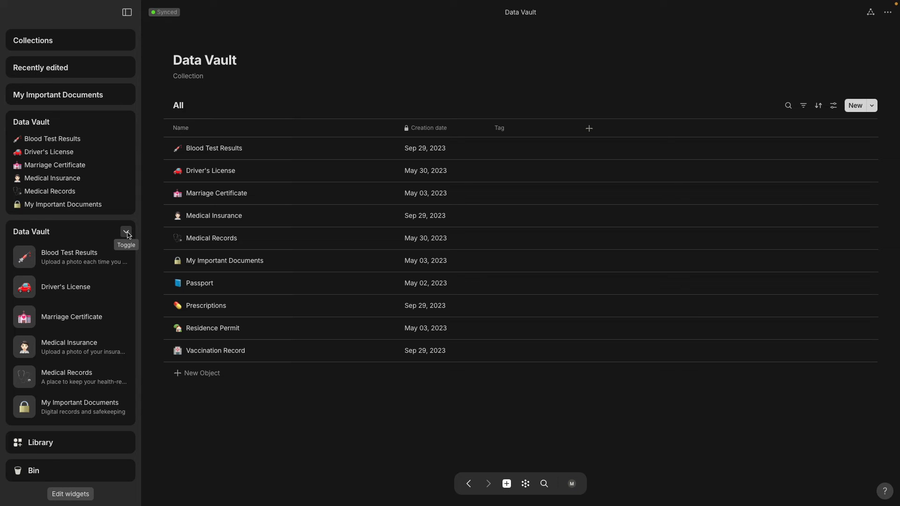
mouse_move(176, 465)
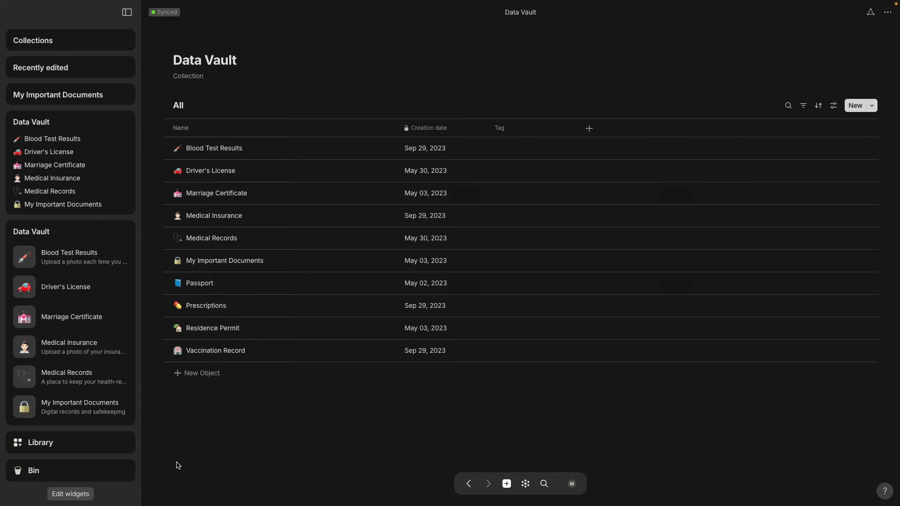
mouse_move(196, 460)
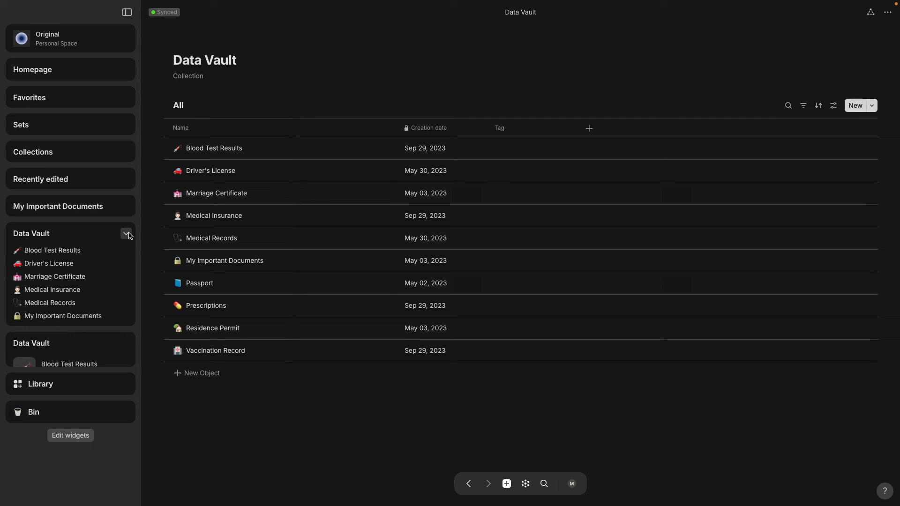
- Fold the Data Vault widget and add an Attachments relation column to the collection table
click(126, 236)
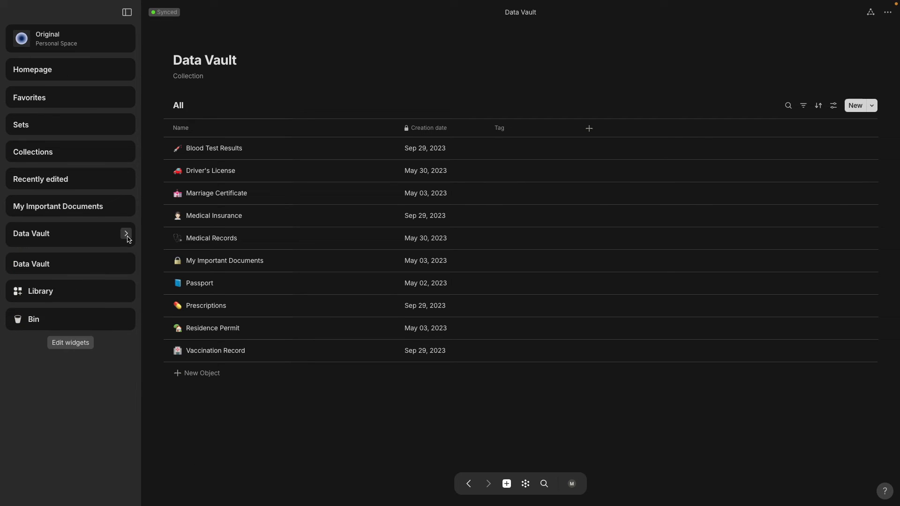
click(126, 233)
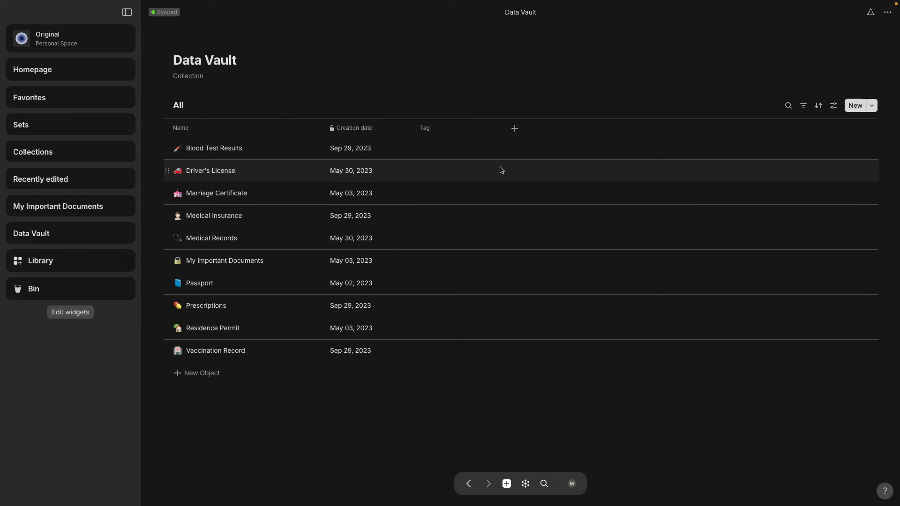
mouse_move(514, 129)
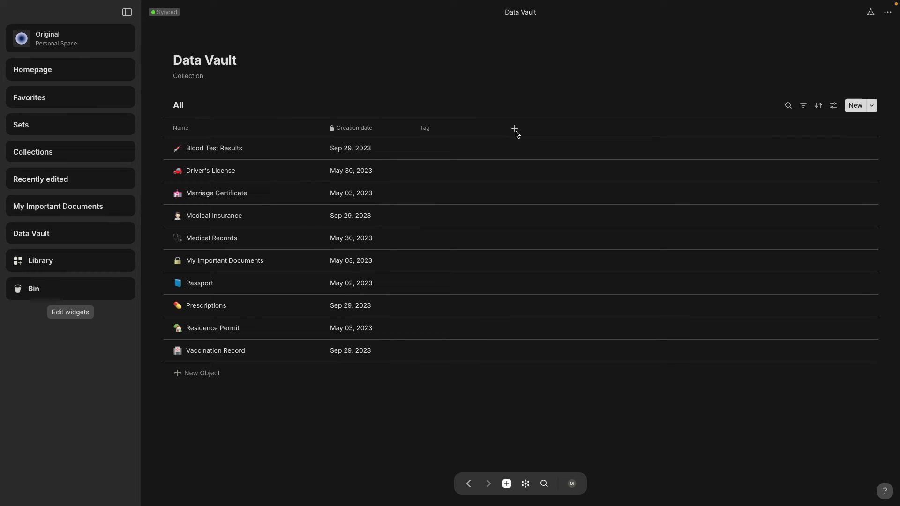
click(514, 128)
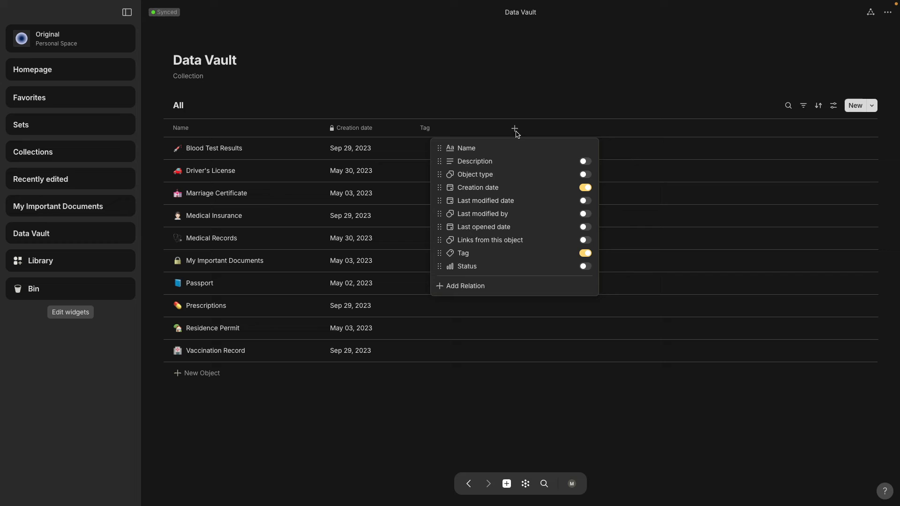
click(465, 286)
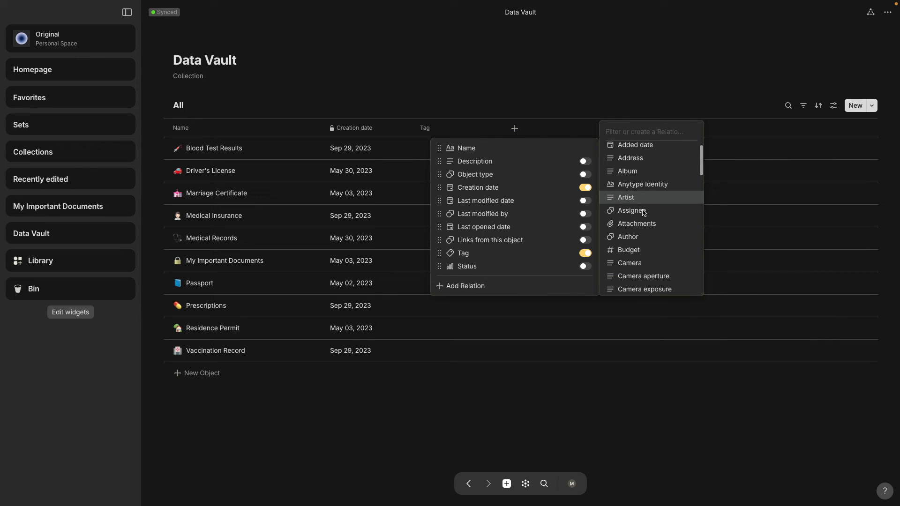
click(636, 224)
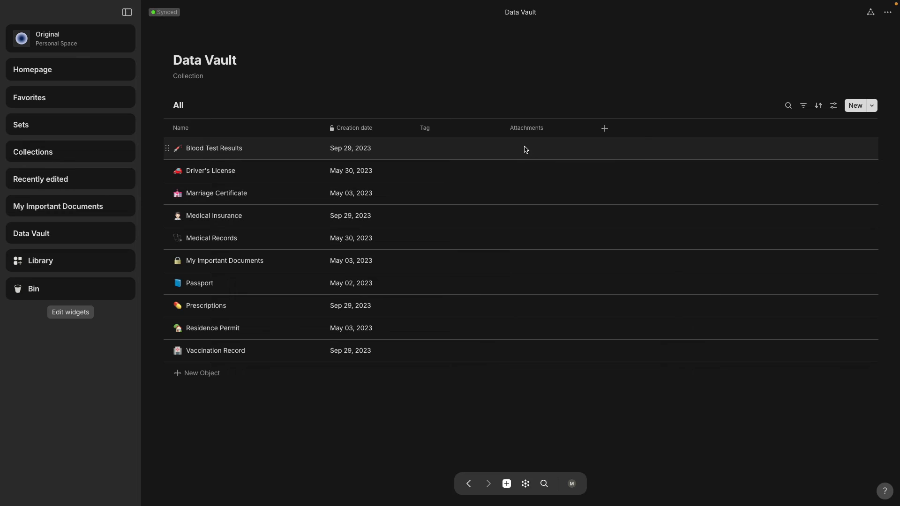
- Upload Get started.pdf from the computer into Blood Test Results' Attachments cell
click(572, 148)
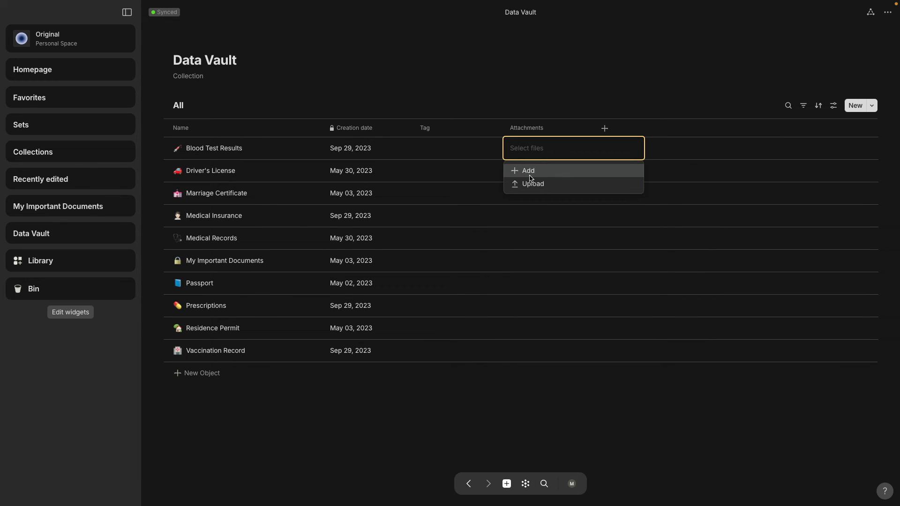
click(527, 170)
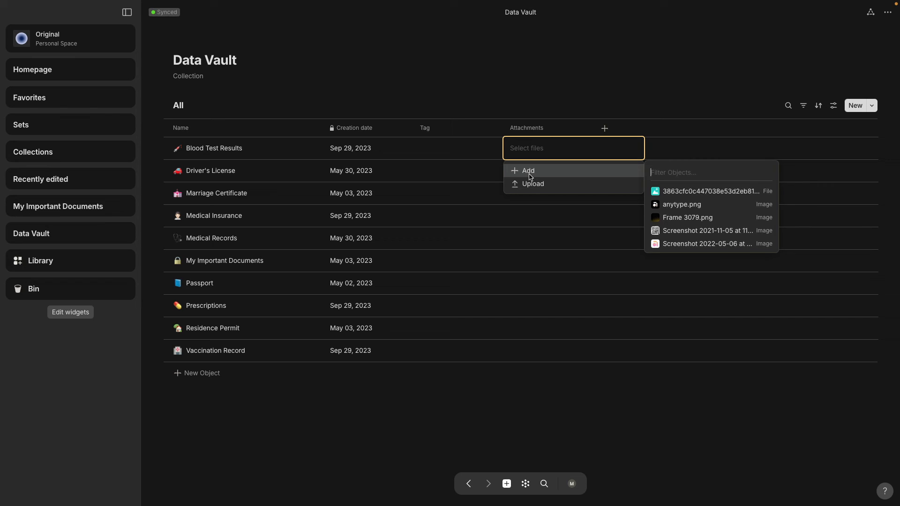
mouse_move(673, 243)
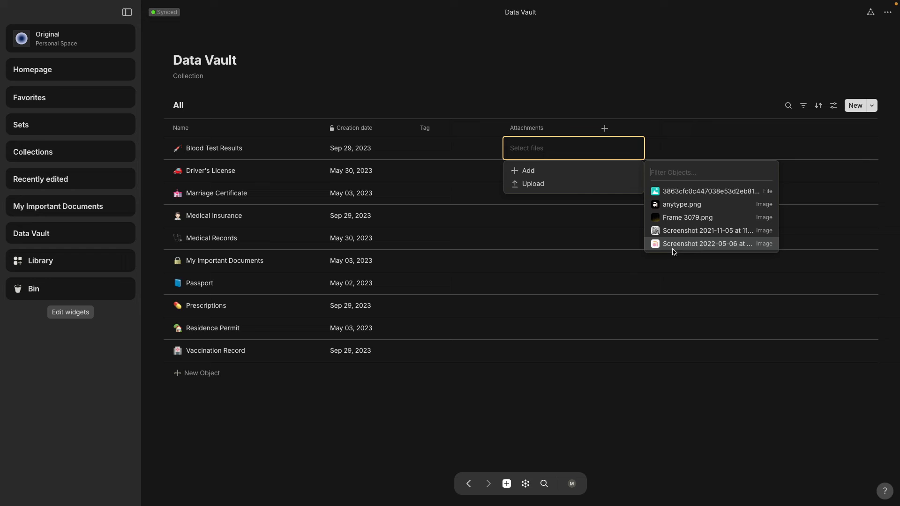
mouse_move(532, 184)
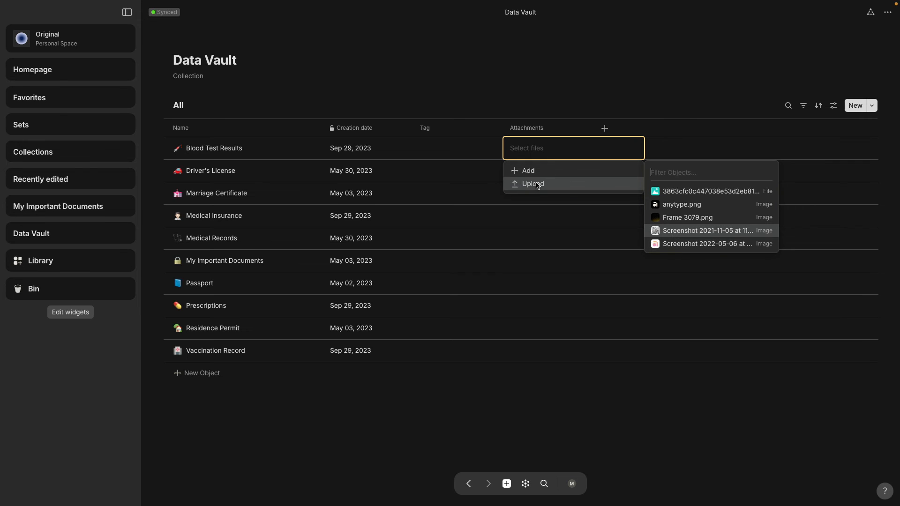
click(531, 184)
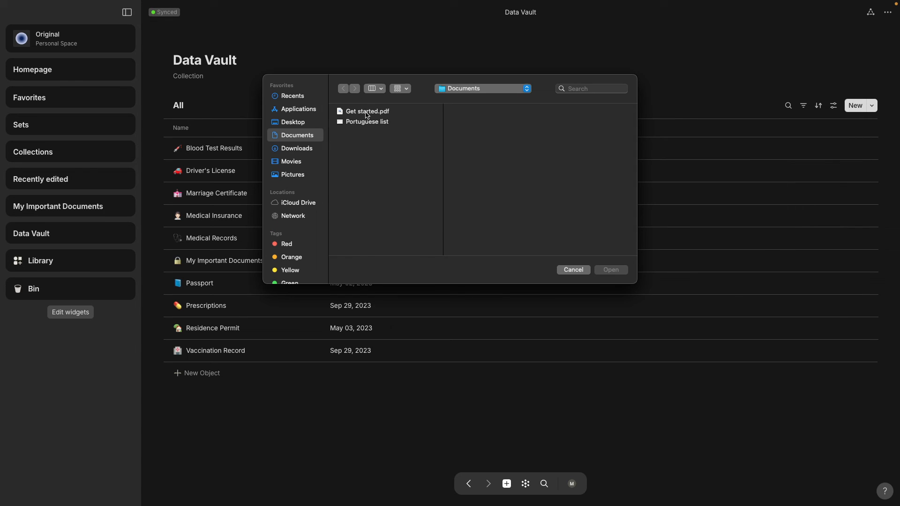
click(367, 112)
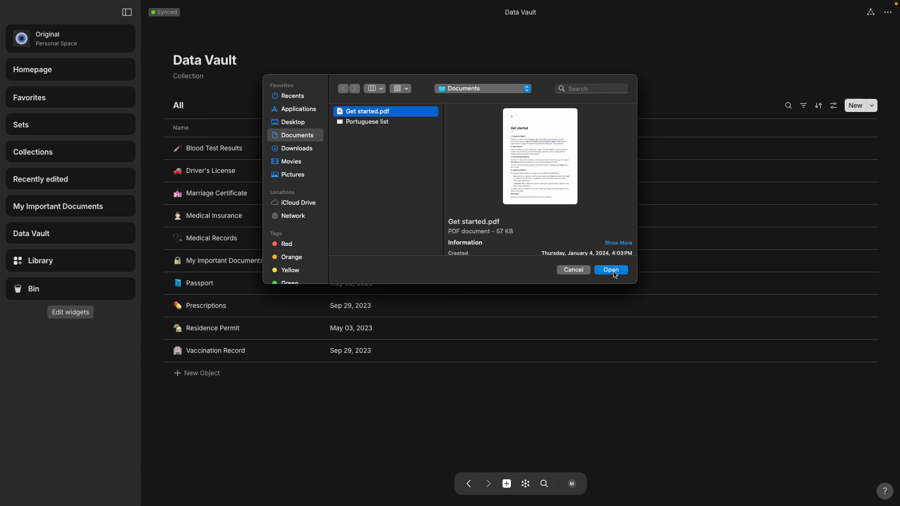
click(609, 270)
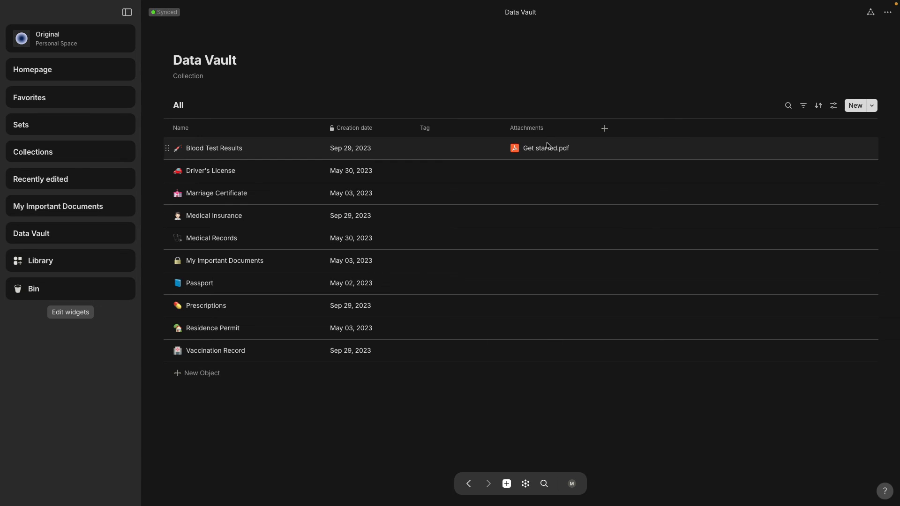
- Dismiss the Attachments dropdown and open the Blood Test Results record
click(545, 148)
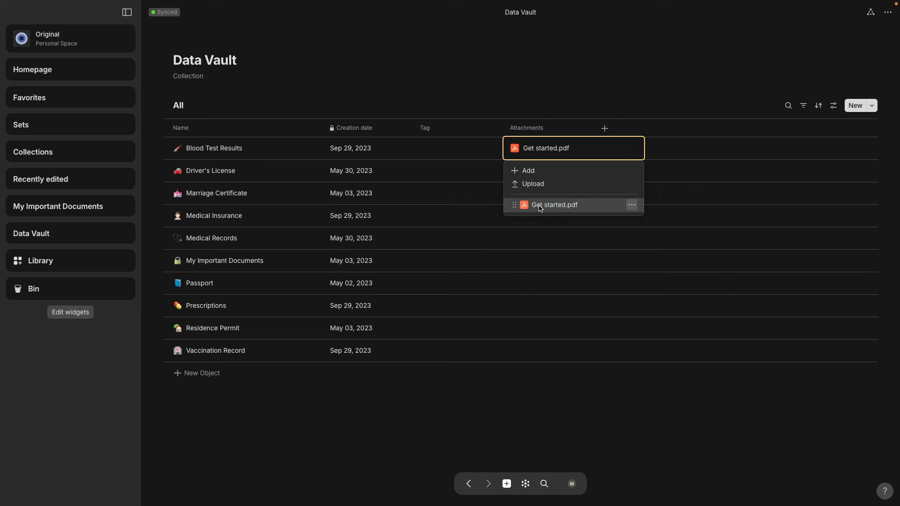
click(373, 96)
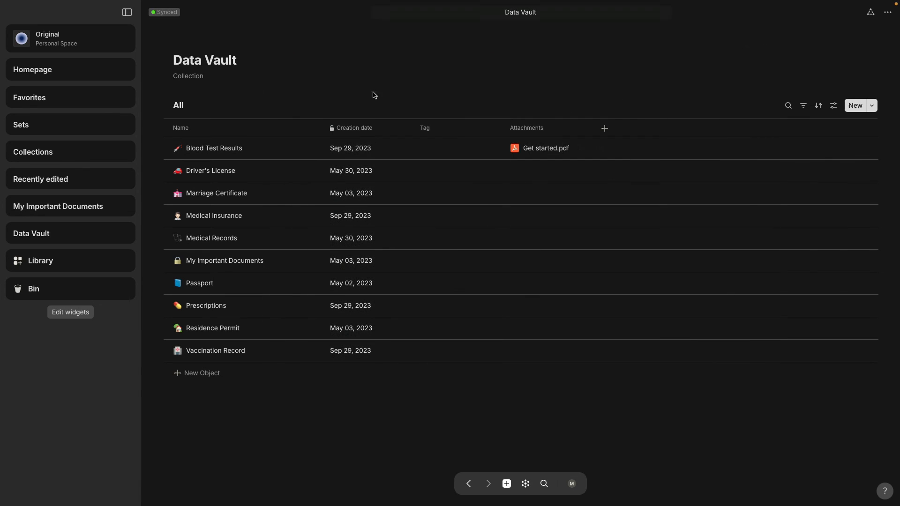
click(213, 148)
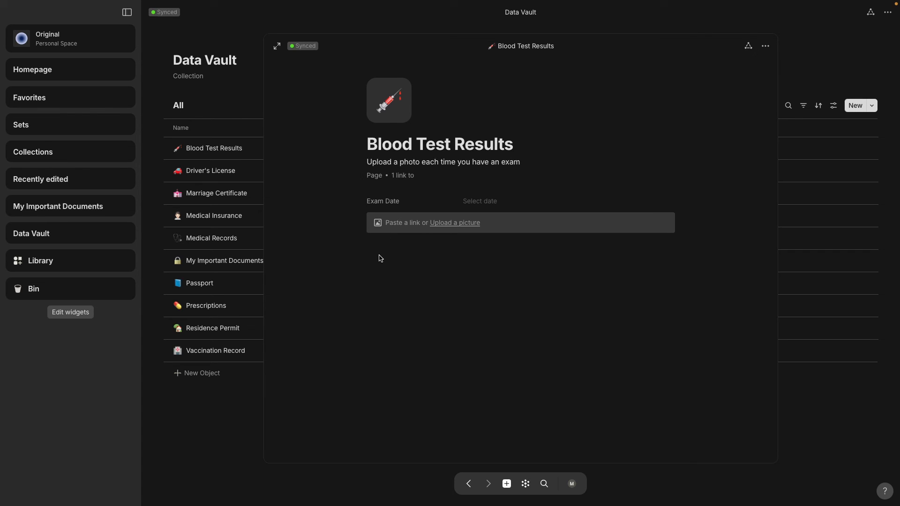
mouse_move(451, 230)
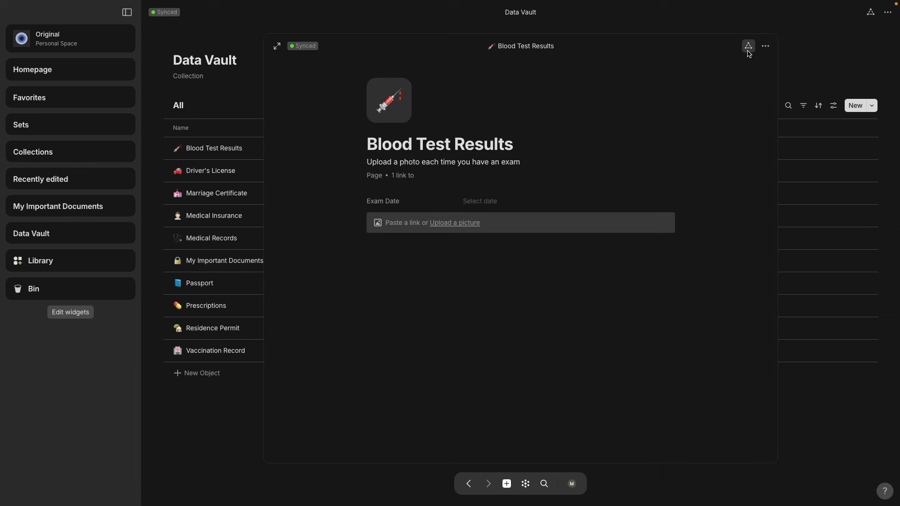
mouse_move(748, 46)
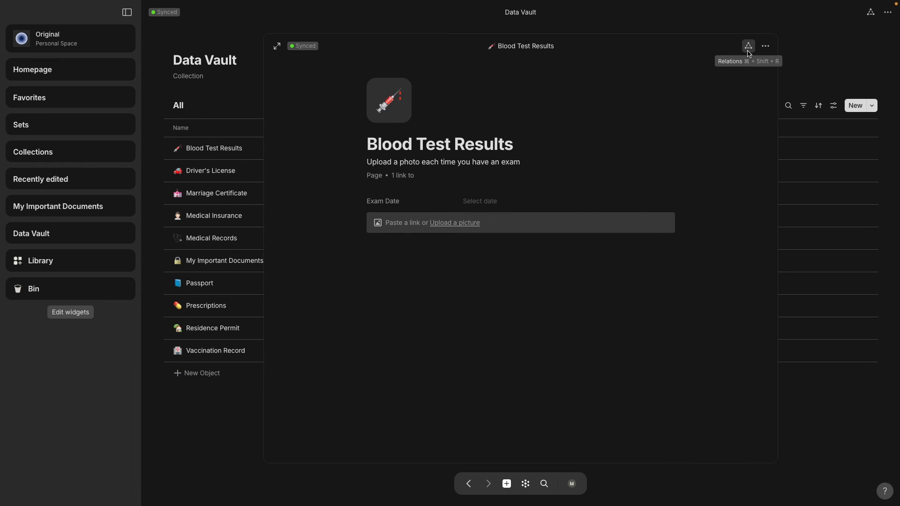
- Insert the Attachments relation into the page body using the /attach command
click(748, 46)
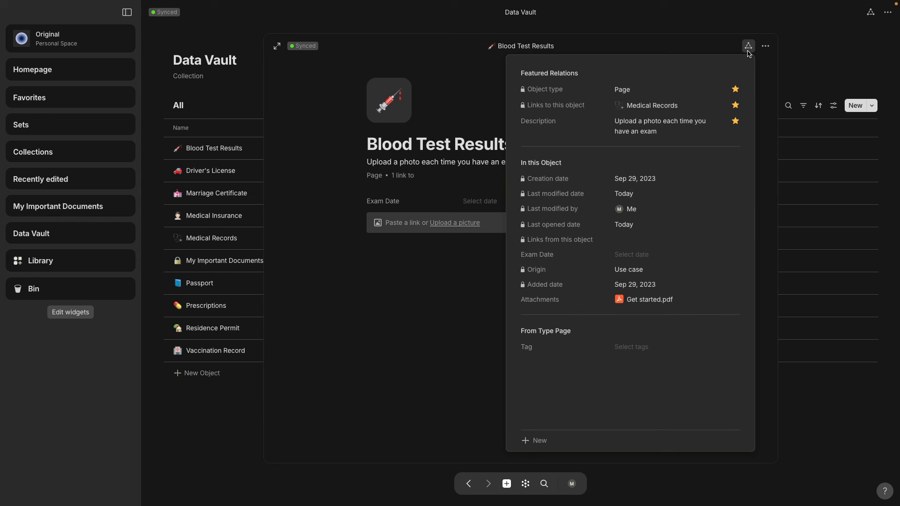
mouse_move(707, 302)
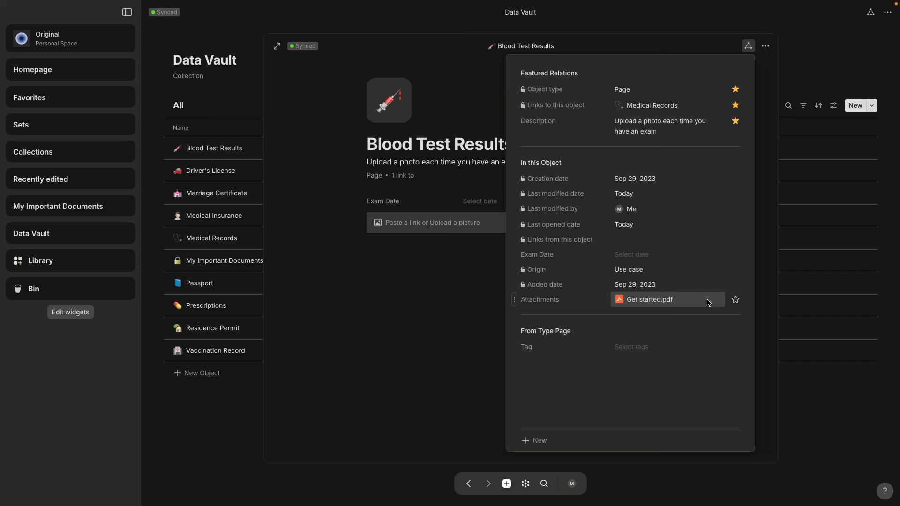
click(401, 263)
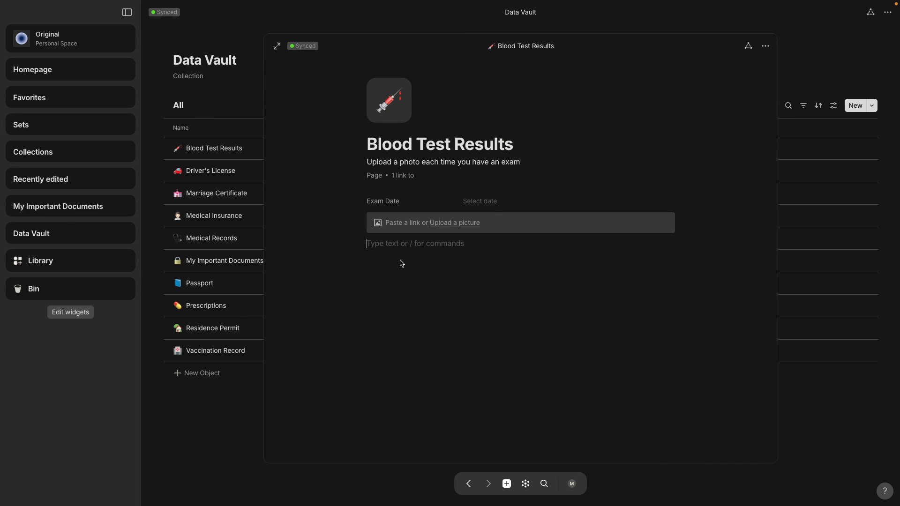
text(/attach)
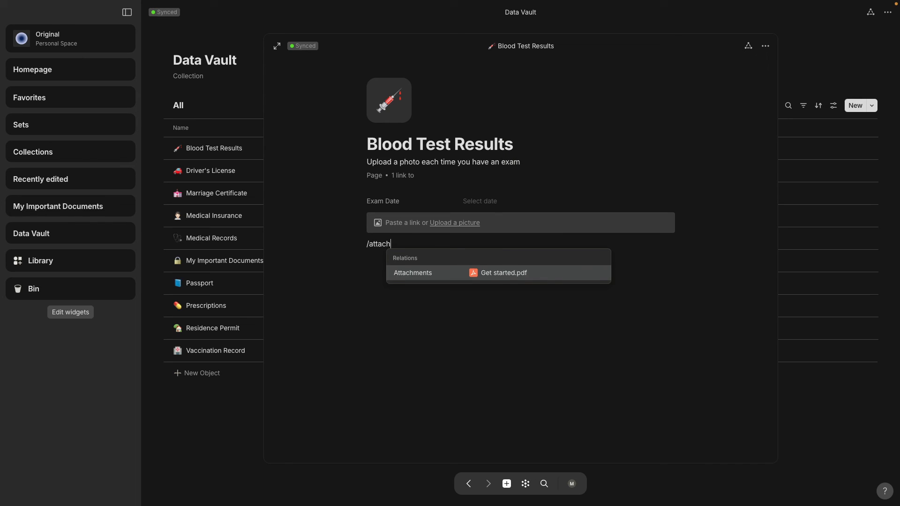
click(412, 273)
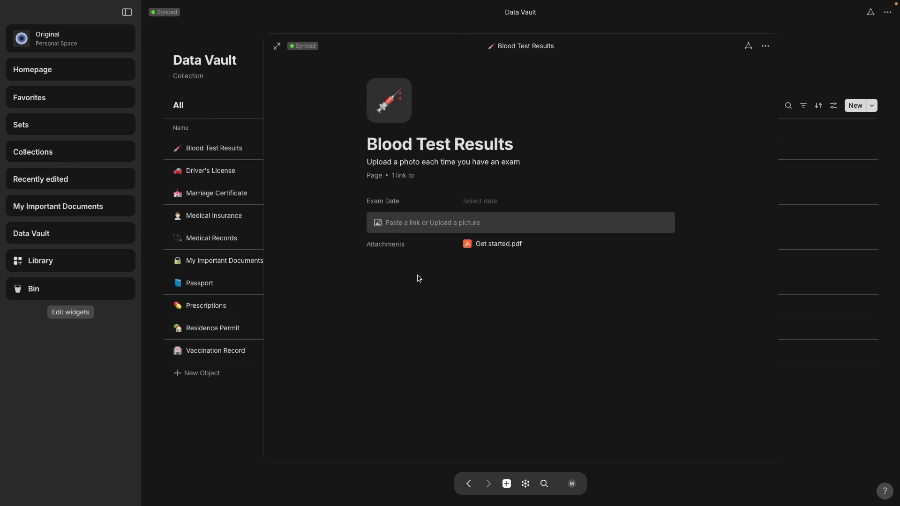
mouse_move(411, 329)
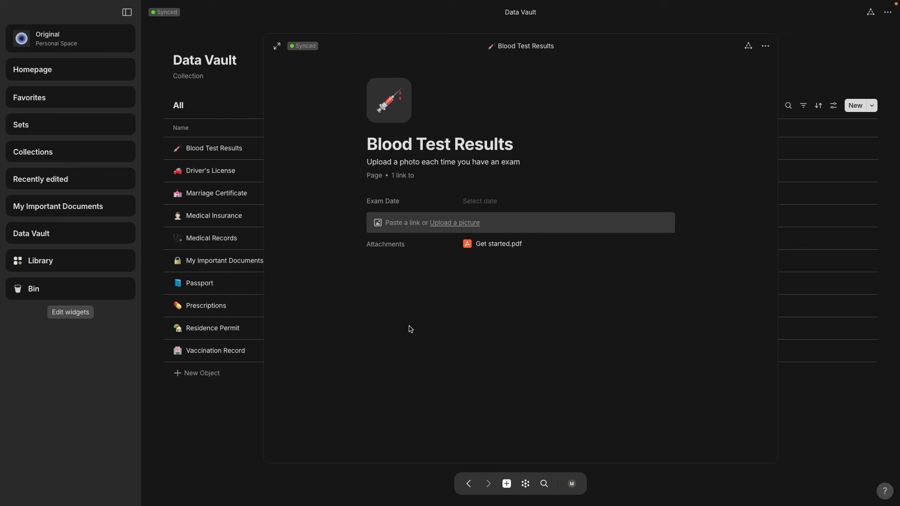
mouse_move(844, 33)
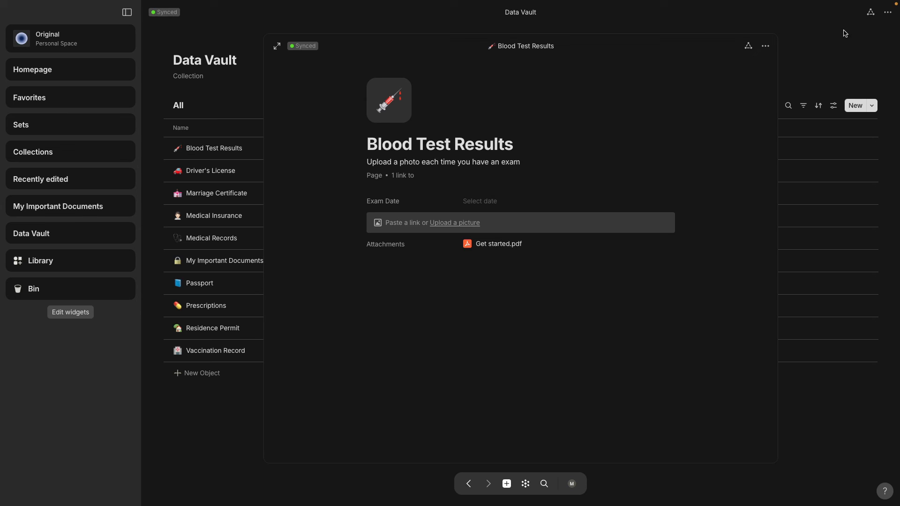
mouse_move(832, 37)
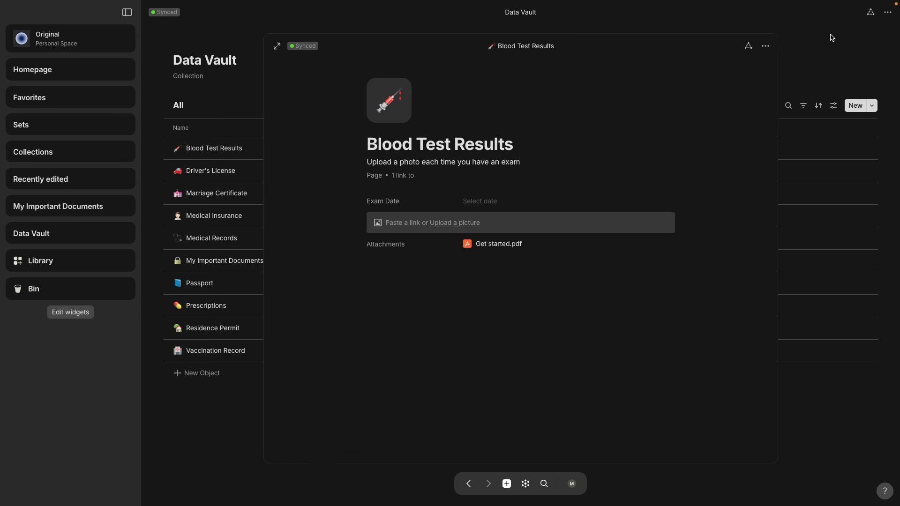
- Star Attachments in the Relations panel to feature it in the page header
click(748, 46)
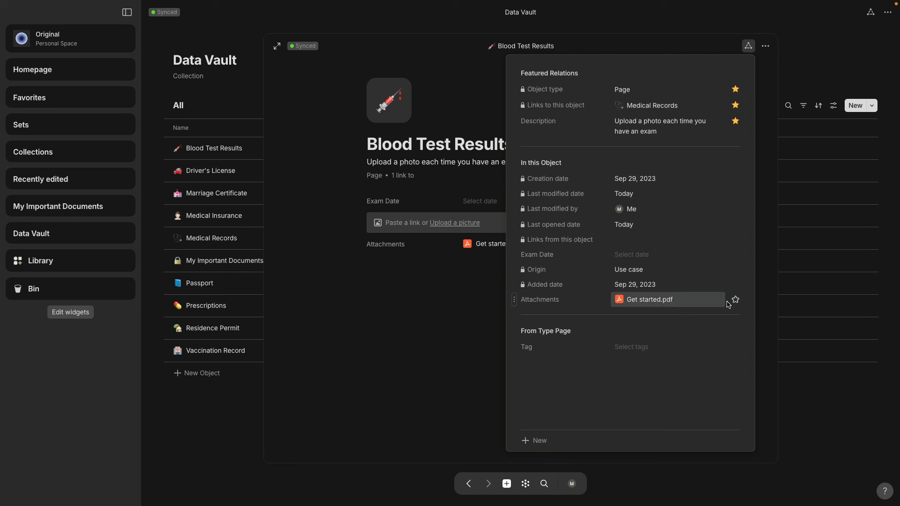
click(735, 299)
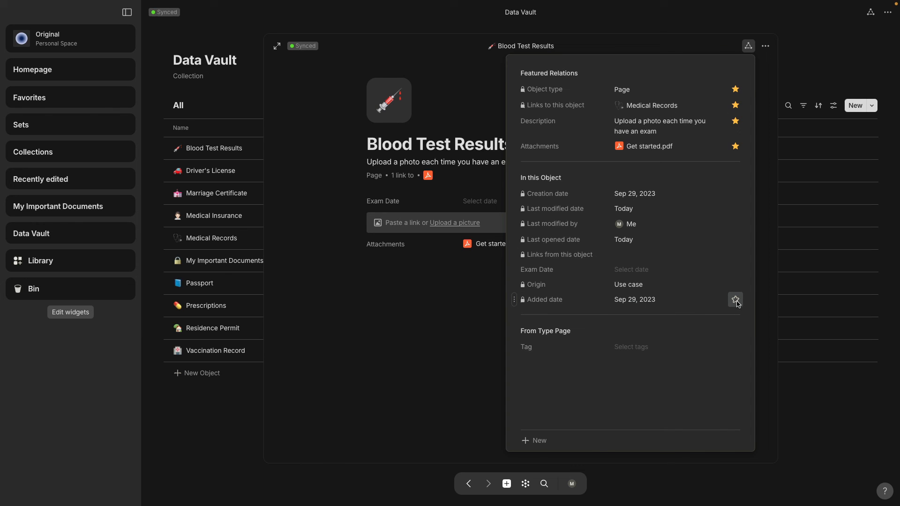
mouse_move(394, 274)
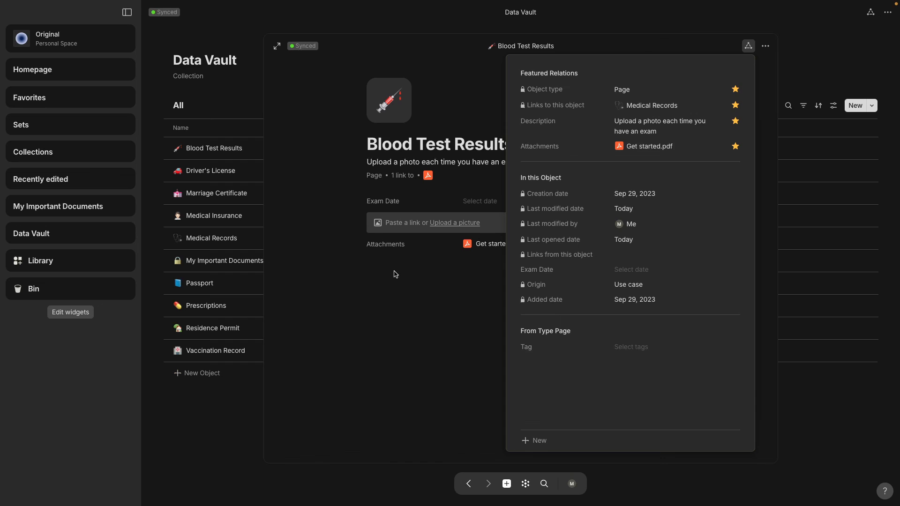
click(651, 146)
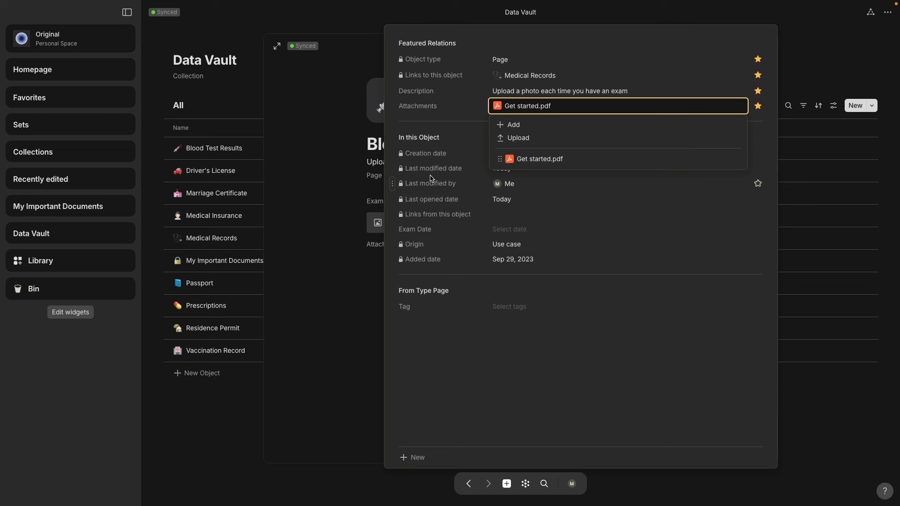
click(384, 299)
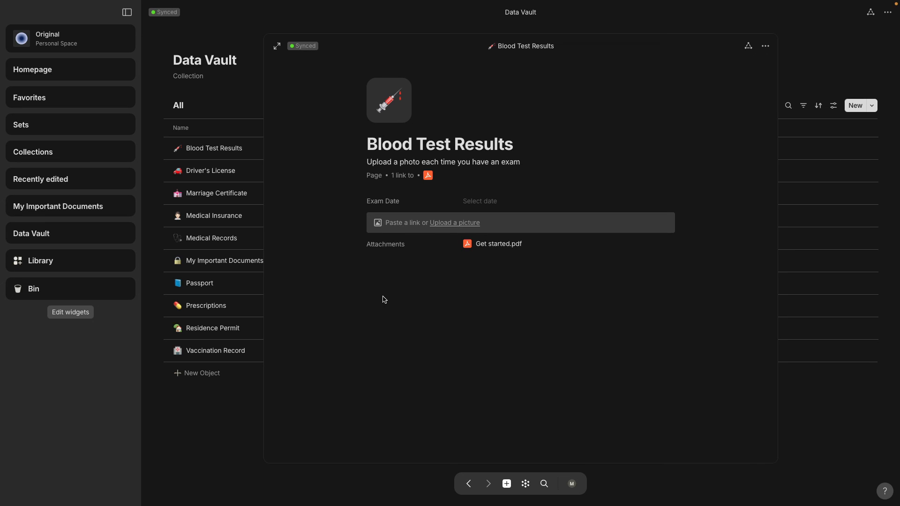
mouse_move(748, 46)
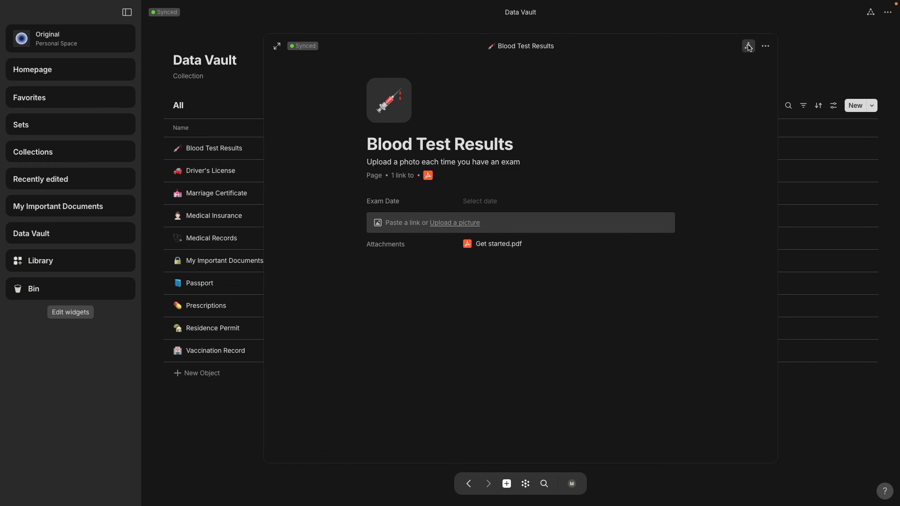
click(748, 46)
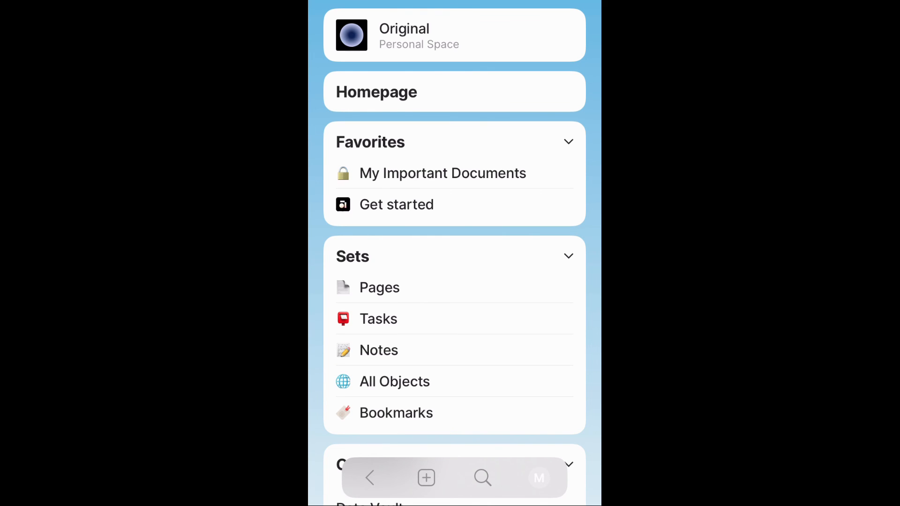
- Collapse the Sets widget, scroll to Data Vault, then open and leave Passport
scroll(up, 3)
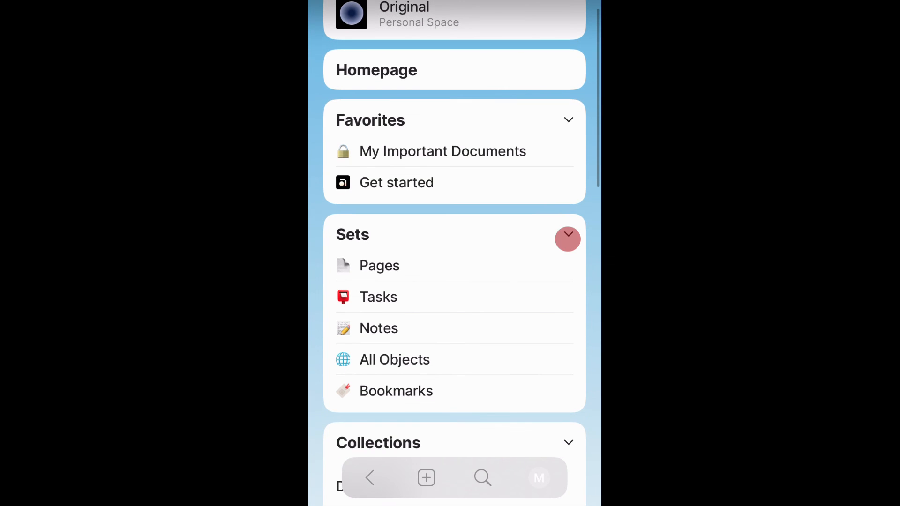
click(567, 235)
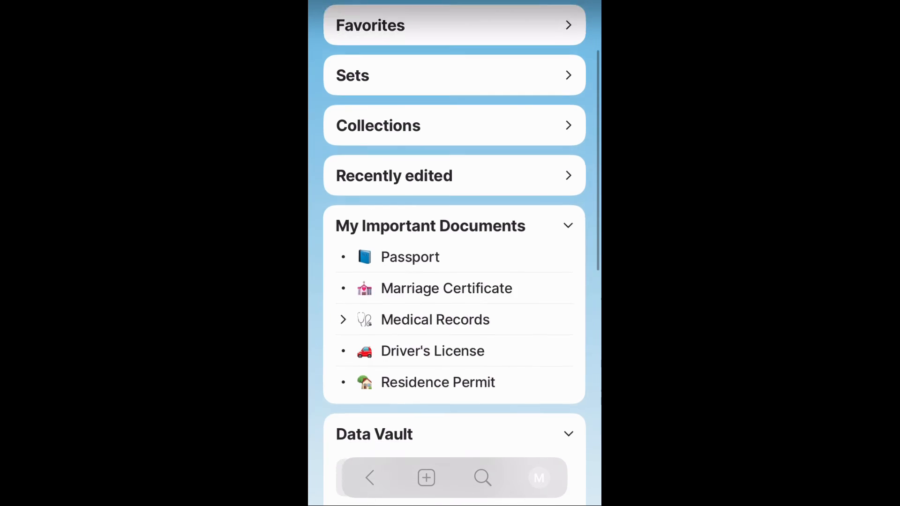
scroll(down, 3)
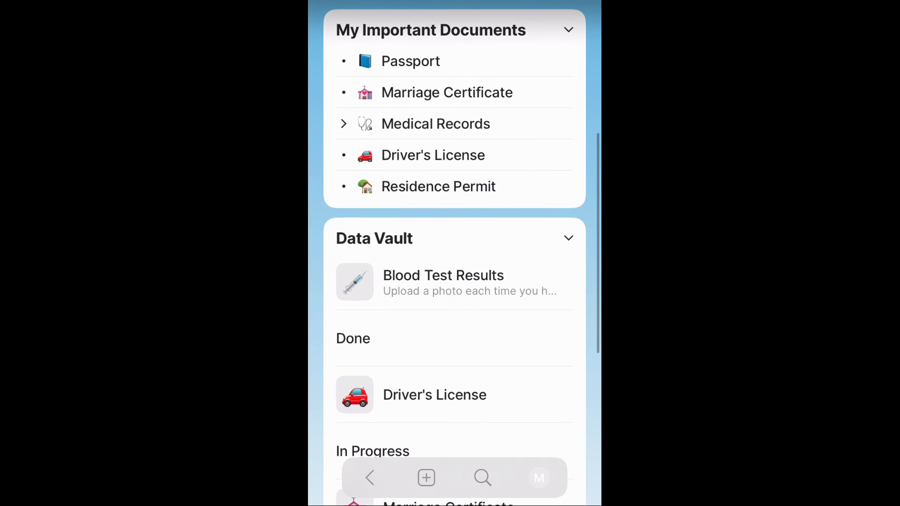
click(409, 61)
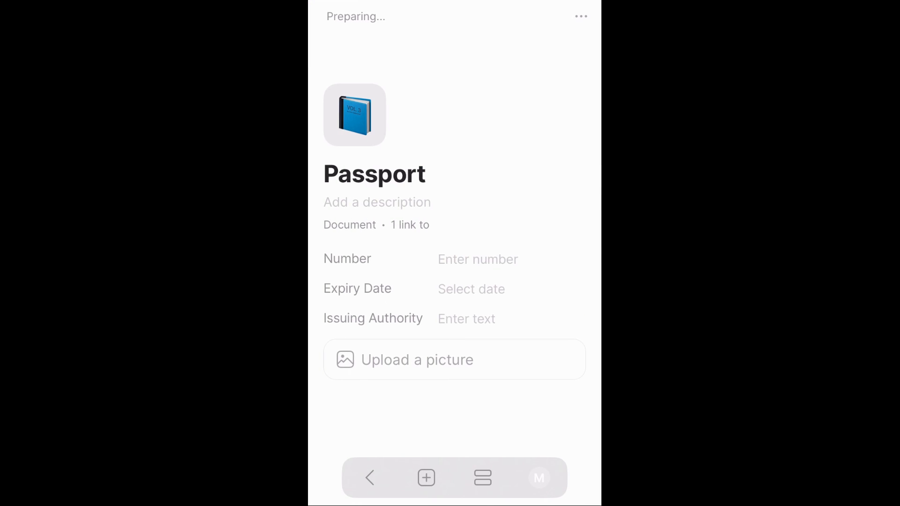
click(370, 478)
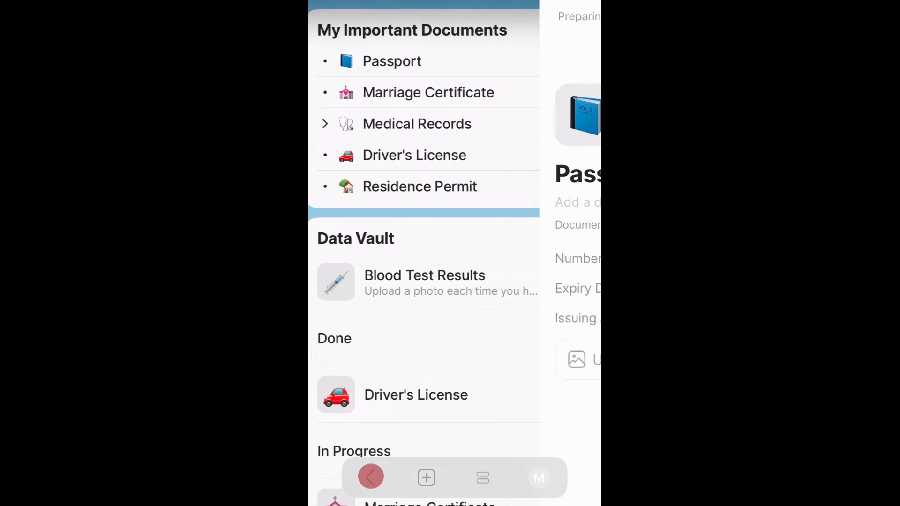